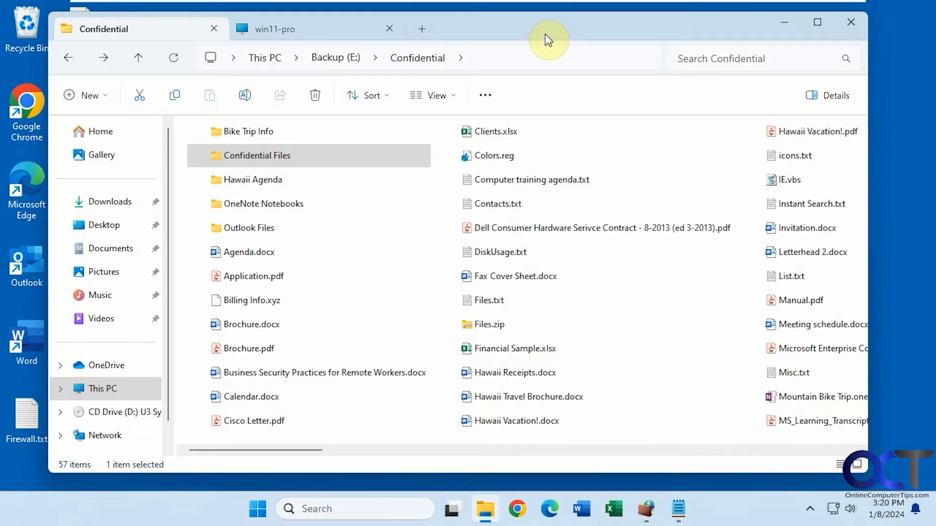
{"action": "mouse_move", "coordinate": [576, 43]}
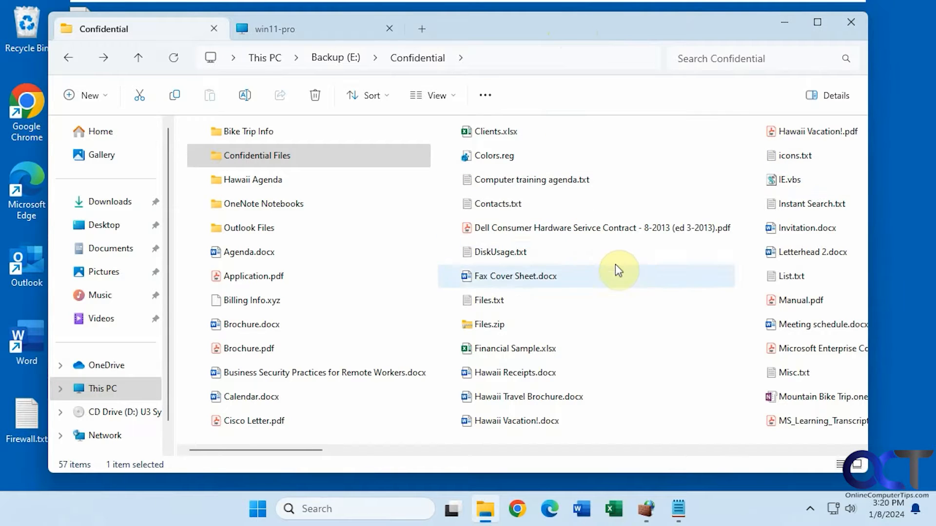
{"action": "mouse_move", "coordinate": [572, 36]}
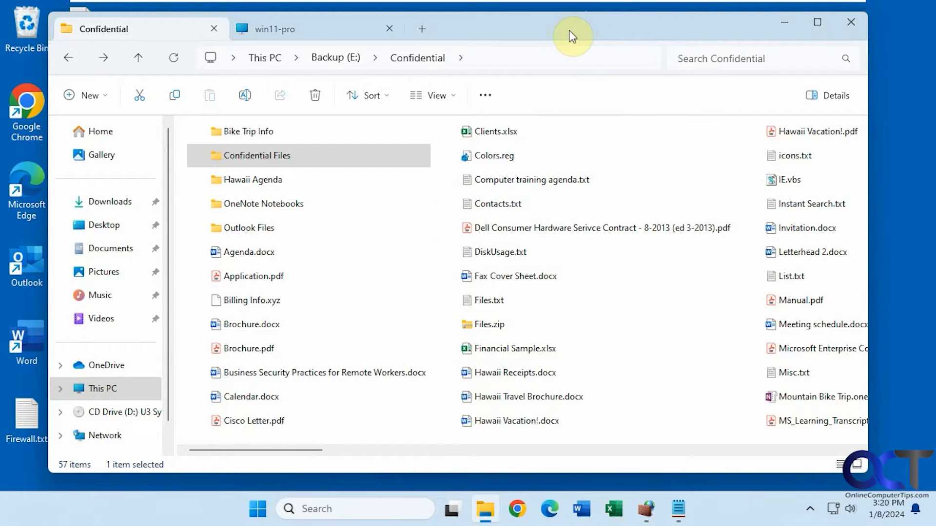
{"action": "mouse_move", "coordinate": [567, 43]}
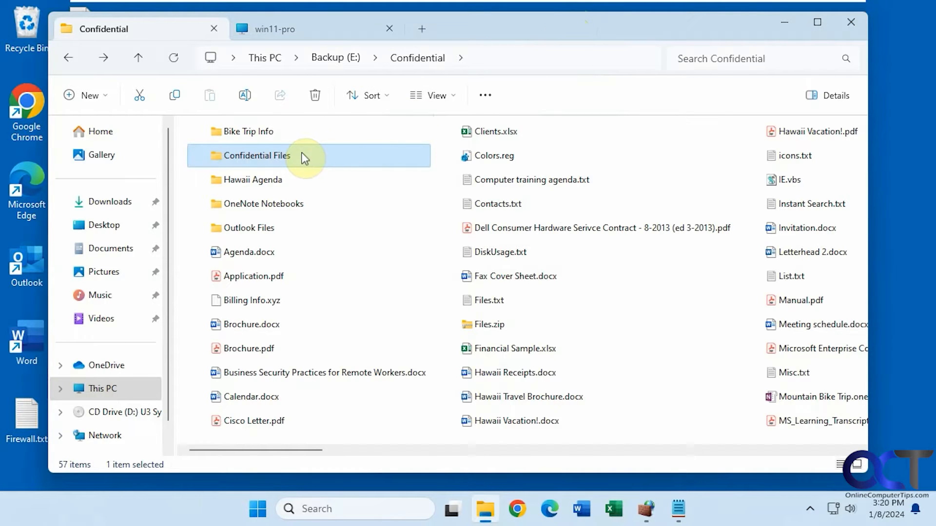
- Browse into Confidential Files, return, and bring up the folder's full action list including sharing options
{"action": "double_click", "coordinate": [255, 155]}
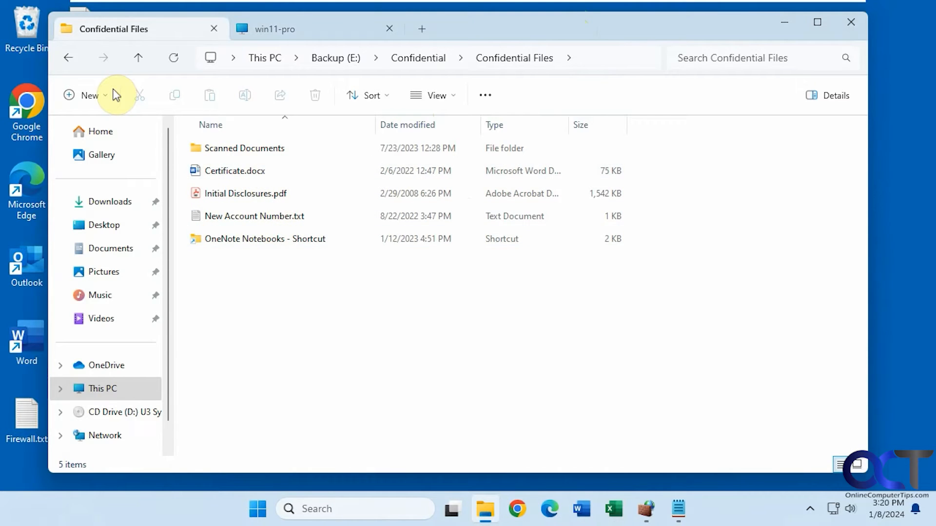
{"action": "left_click", "coordinate": [418, 58]}
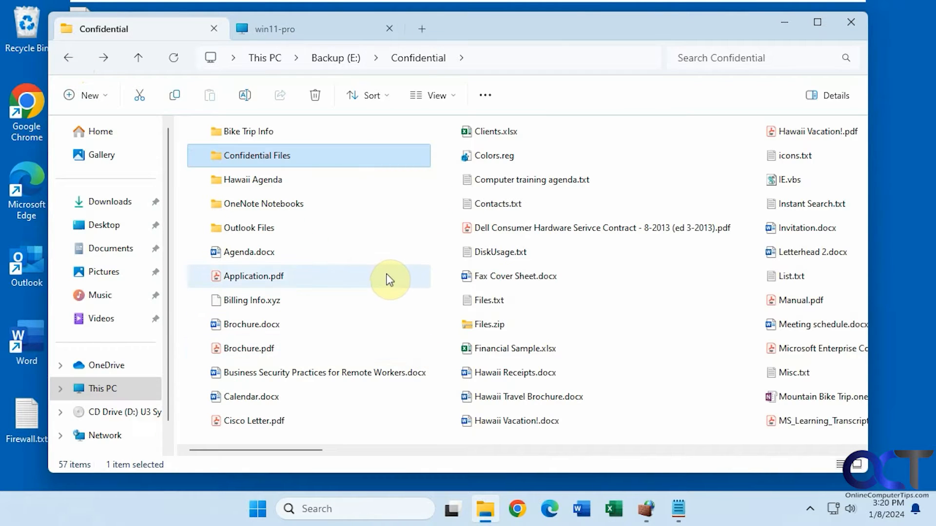
{"action": "right_click", "coordinate": [256, 155]}
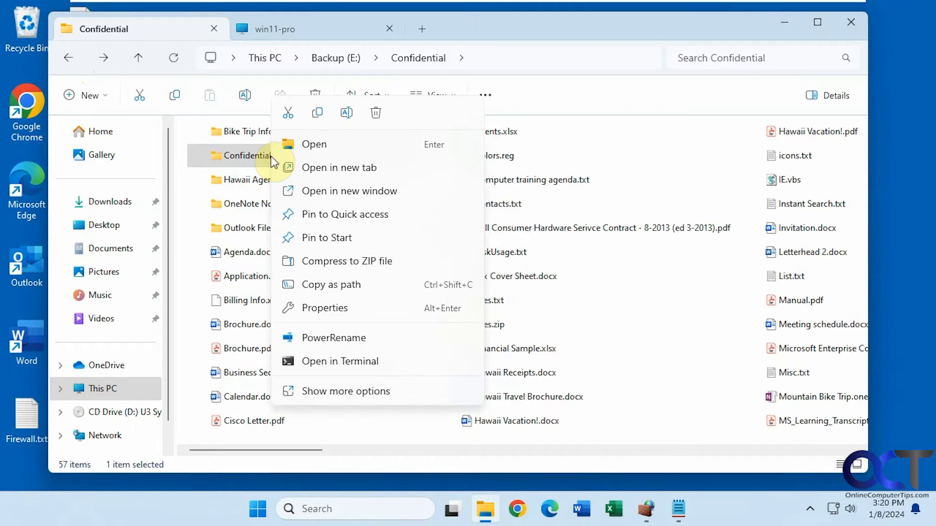
{"action": "mouse_move", "coordinate": [367, 405]}
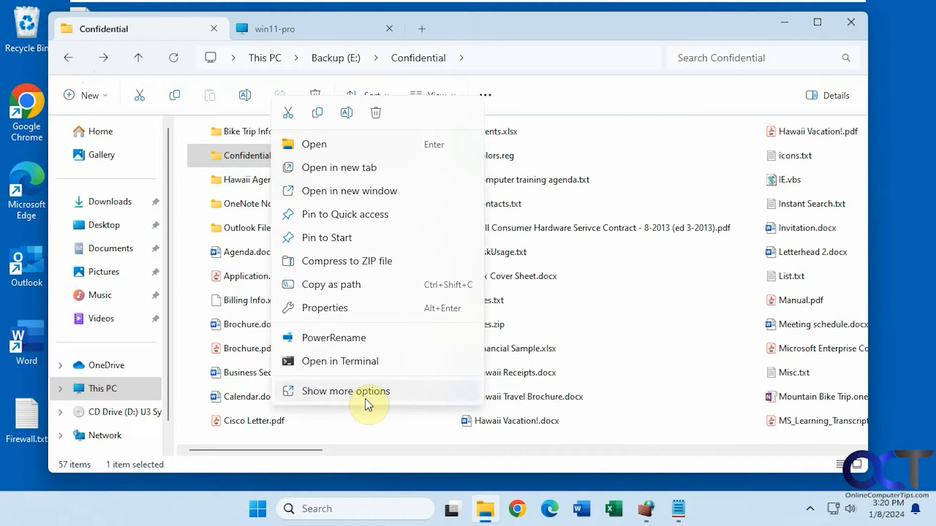
{"action": "left_click", "coordinate": [346, 391]}
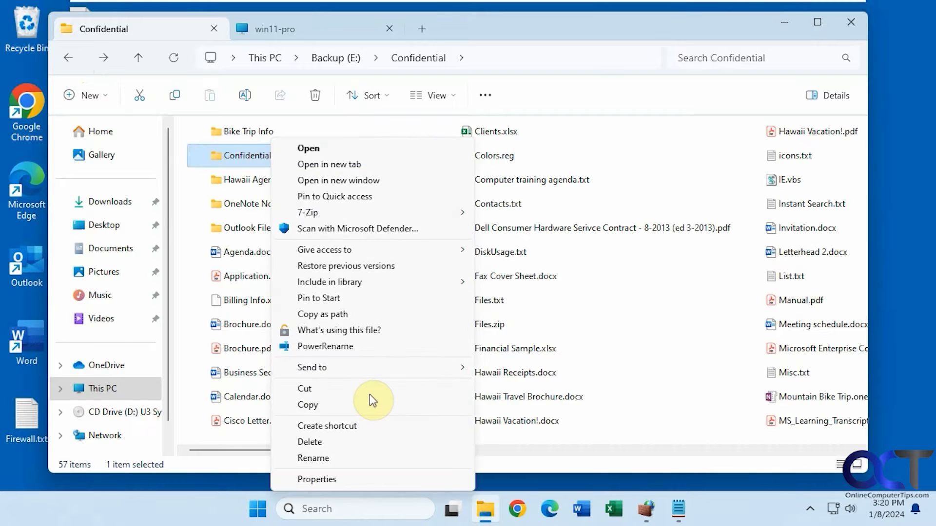
{"action": "mouse_move", "coordinate": [324, 250]}
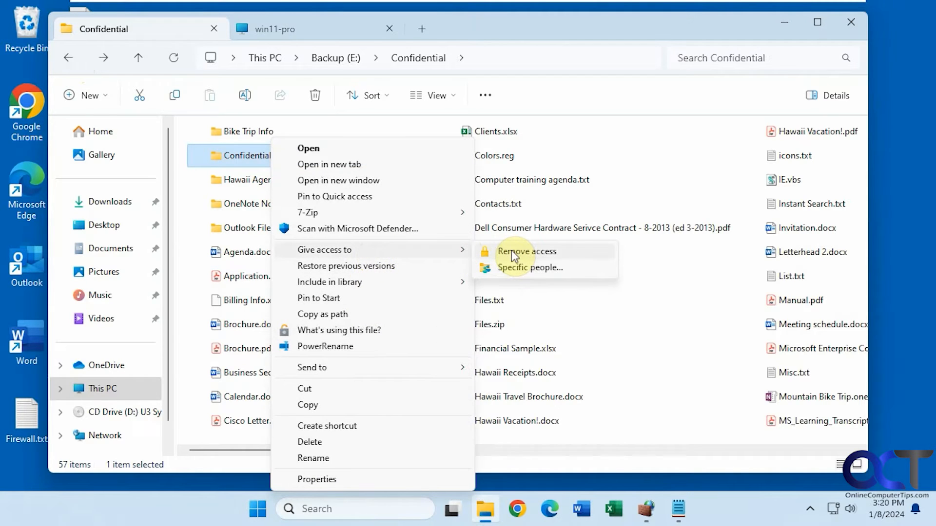
{"action": "left_click", "coordinate": [531, 267]}
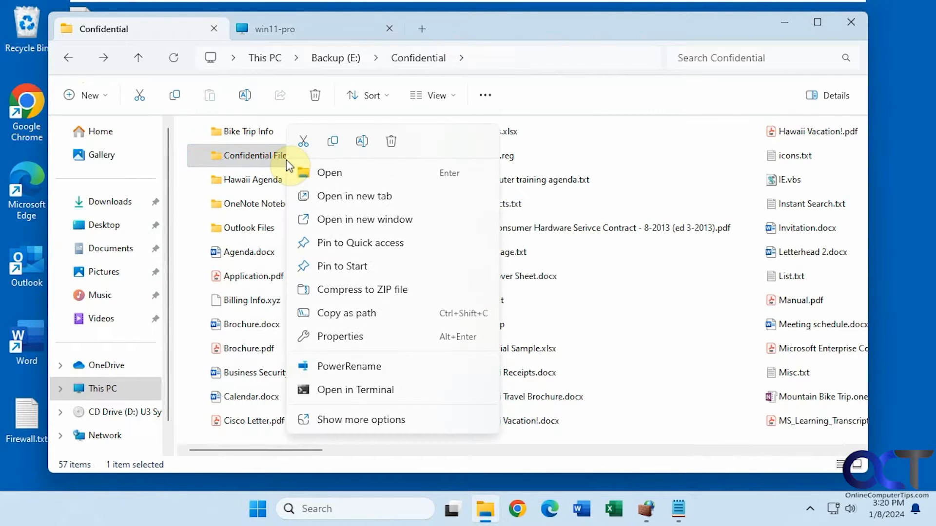
- Show the Confidential Files properties on the Sharing settings, currently Not Shared
{"action": "left_click", "coordinate": [338, 337]}
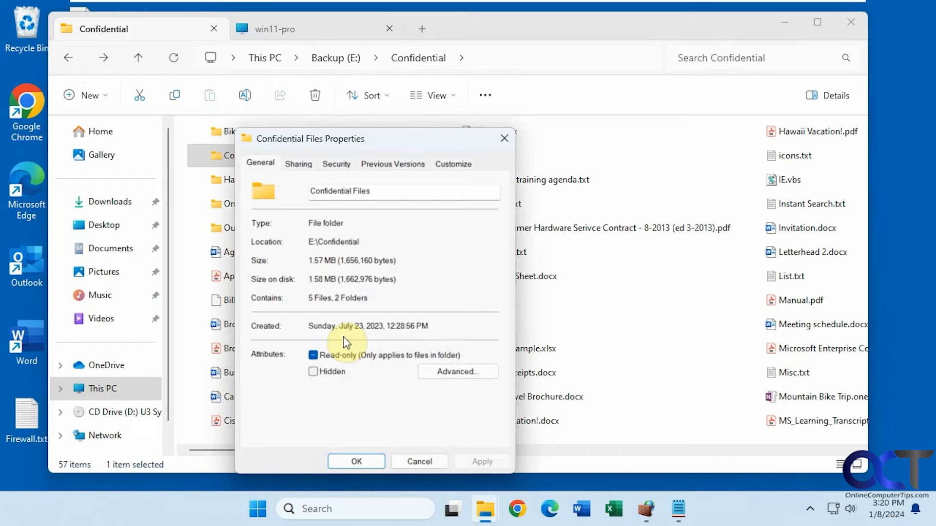
{"action": "left_click", "coordinate": [298, 163]}
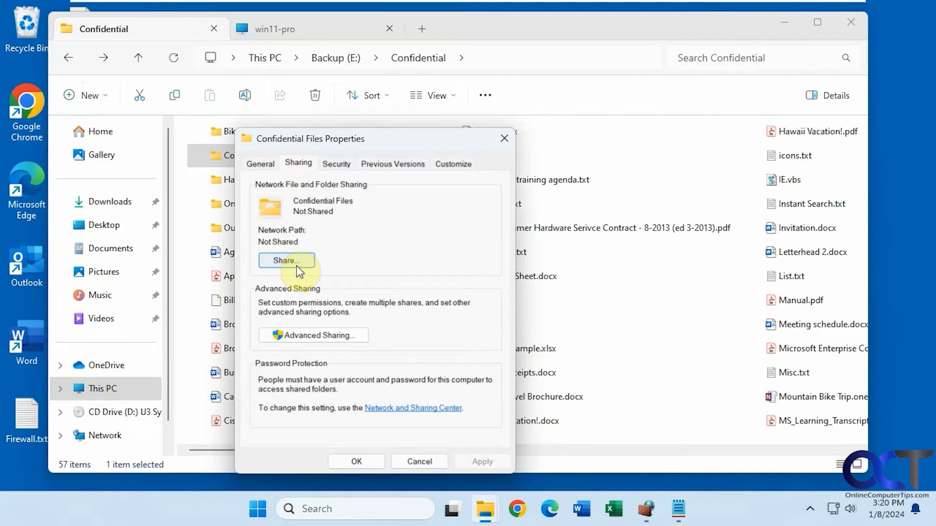
{"action": "left_click", "coordinate": [285, 261]}
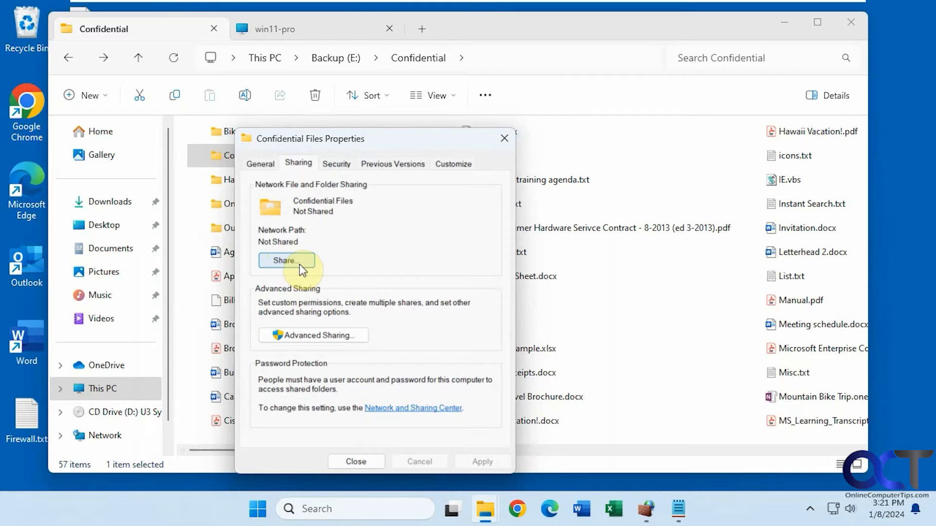
{"action": "left_click", "coordinate": [313, 335]}
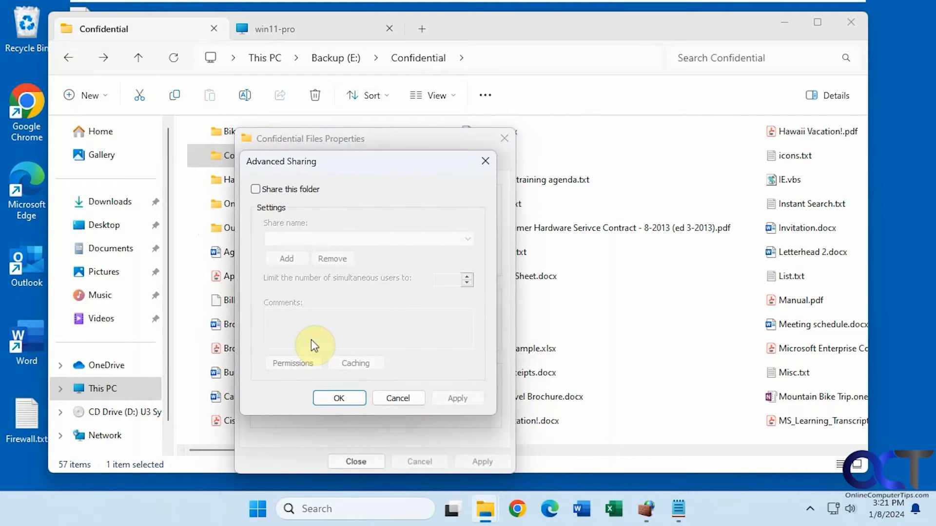
{"action": "left_click", "coordinate": [255, 189]}
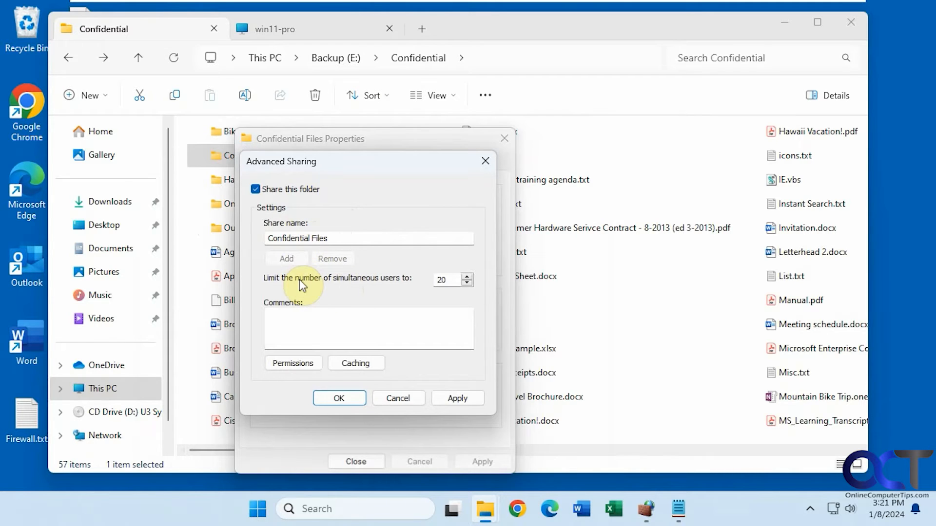
{"action": "mouse_move", "coordinate": [363, 285]}
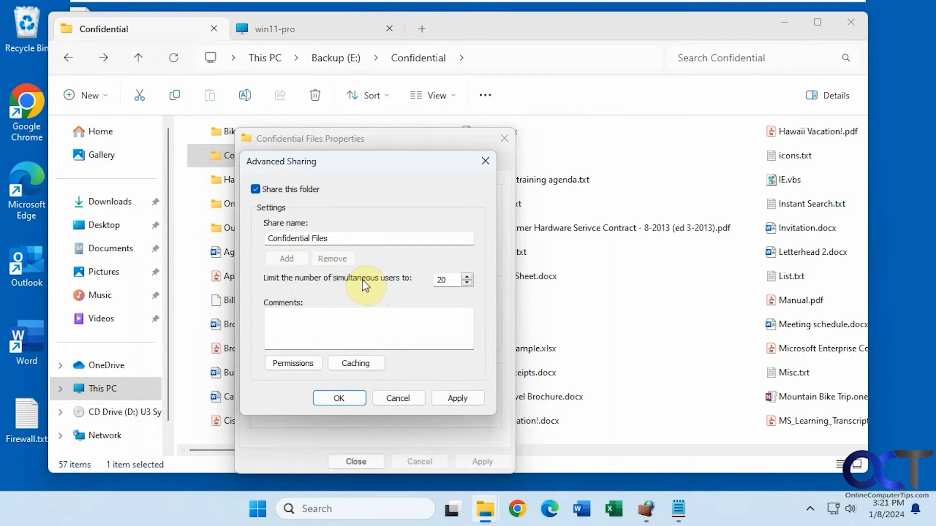
{"action": "left_click", "coordinate": [294, 362]}
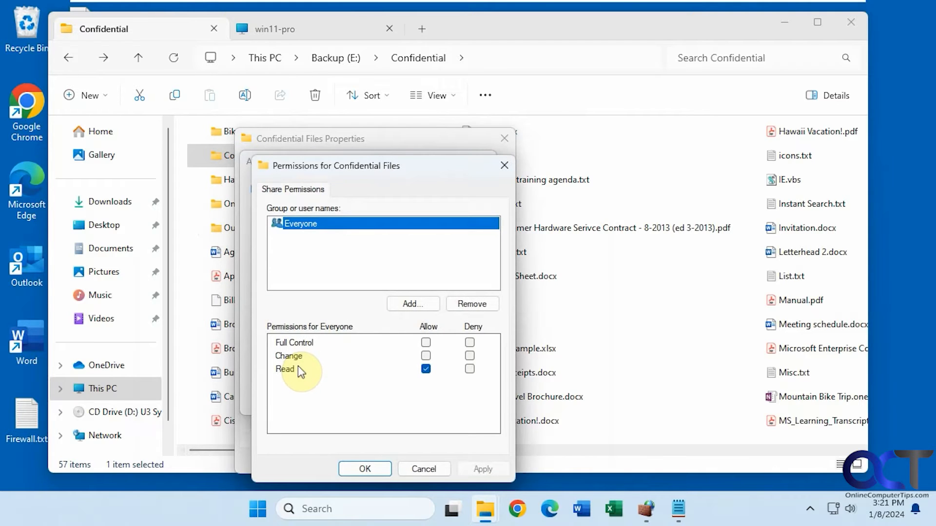
{"action": "mouse_move", "coordinate": [365, 210]}
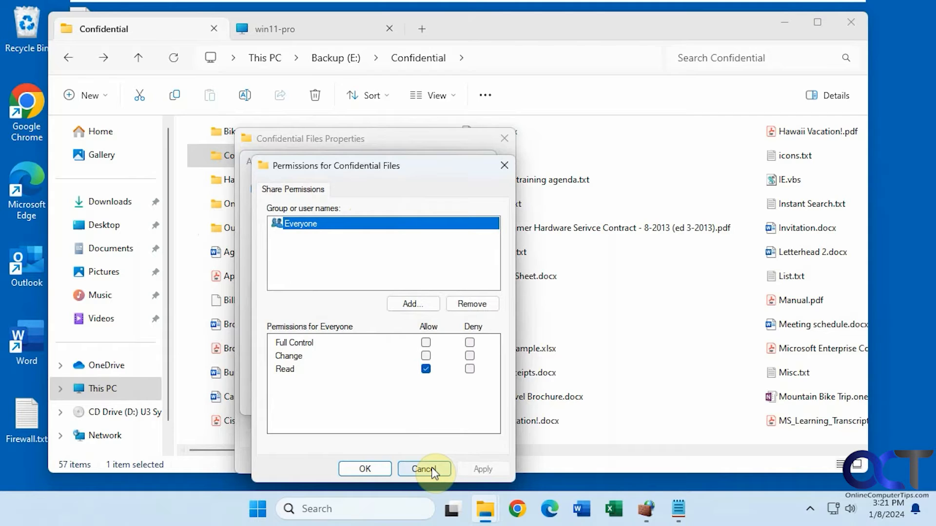
{"action": "left_click", "coordinate": [424, 469]}
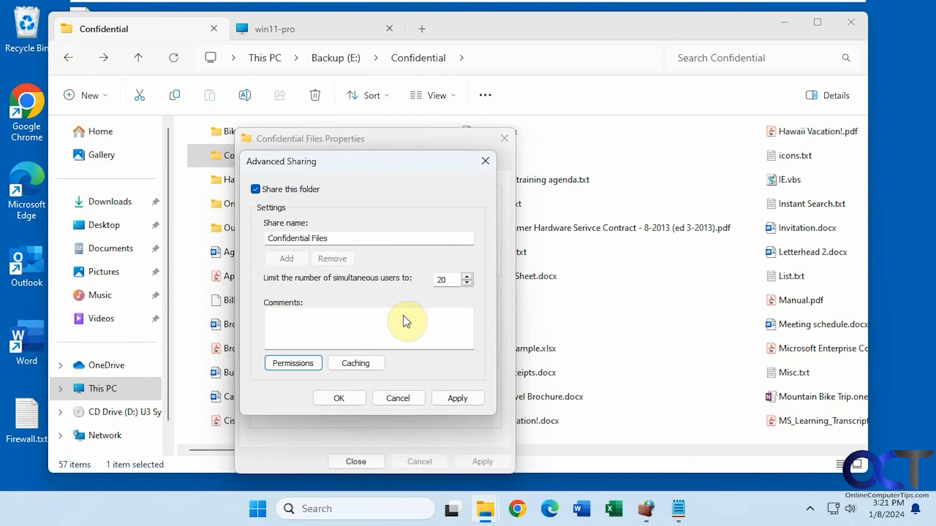
{"action": "left_click", "coordinate": [293, 363]}
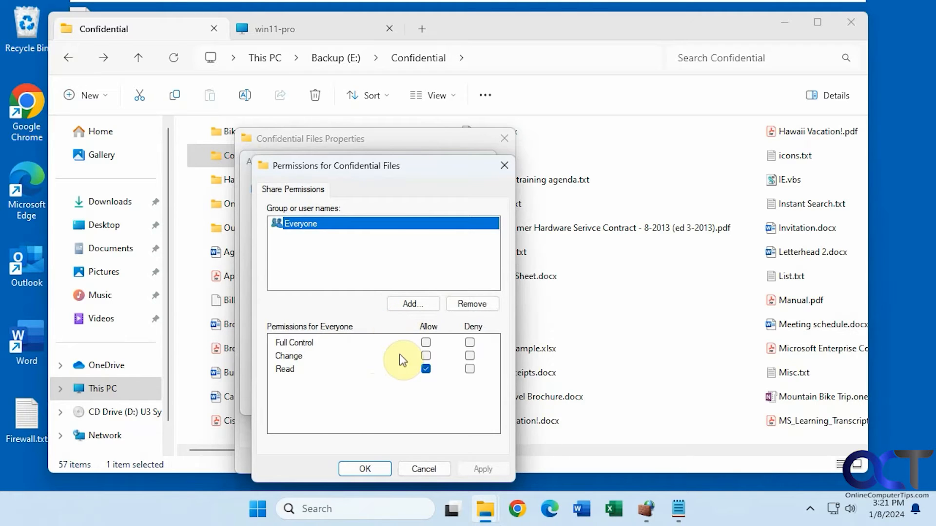
{"action": "mouse_move", "coordinate": [341, 361]}
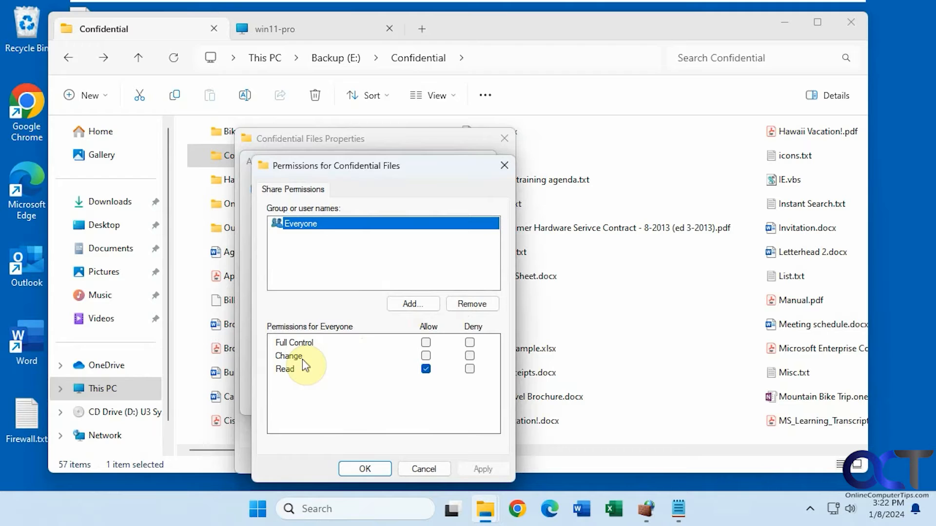
{"action": "mouse_move", "coordinate": [424, 469]}
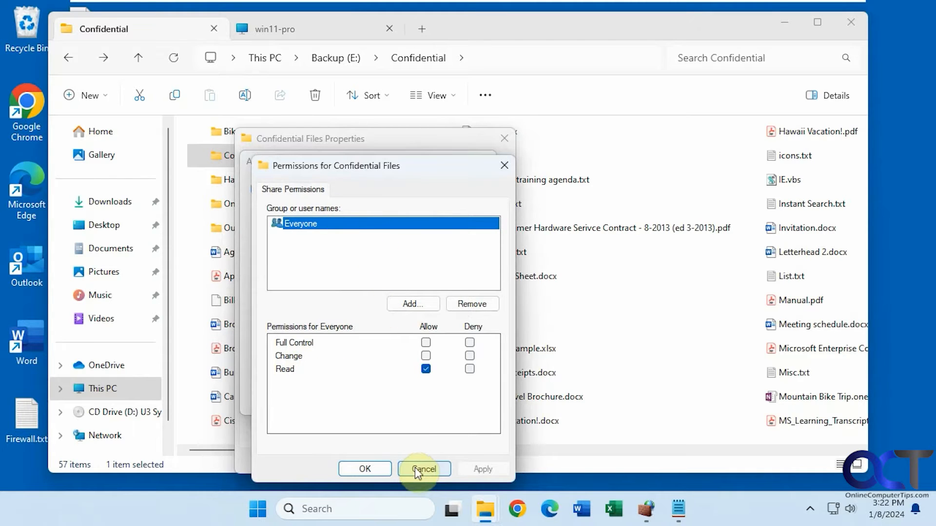
{"action": "left_click", "coordinate": [424, 469]}
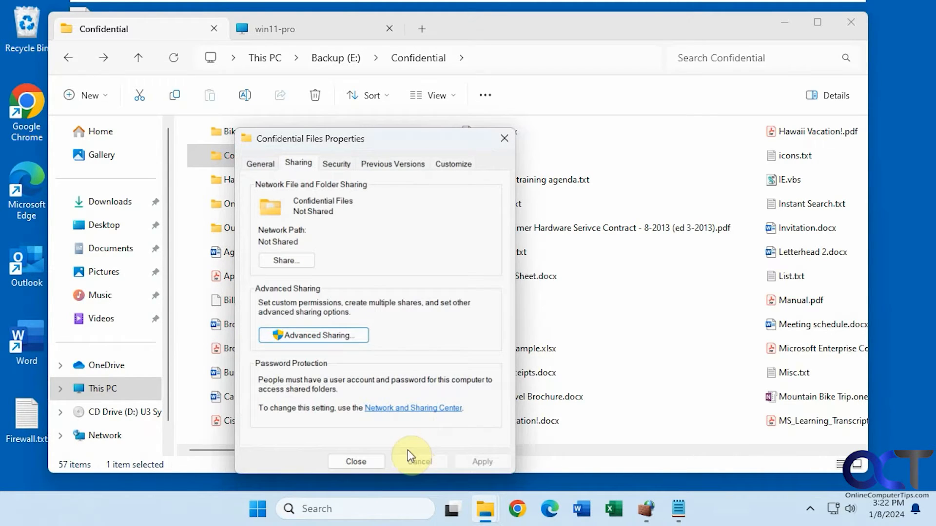
- Review the Security permissions for the Administrators group without changes, then return to the Sharing settings
{"action": "left_click", "coordinate": [337, 164]}
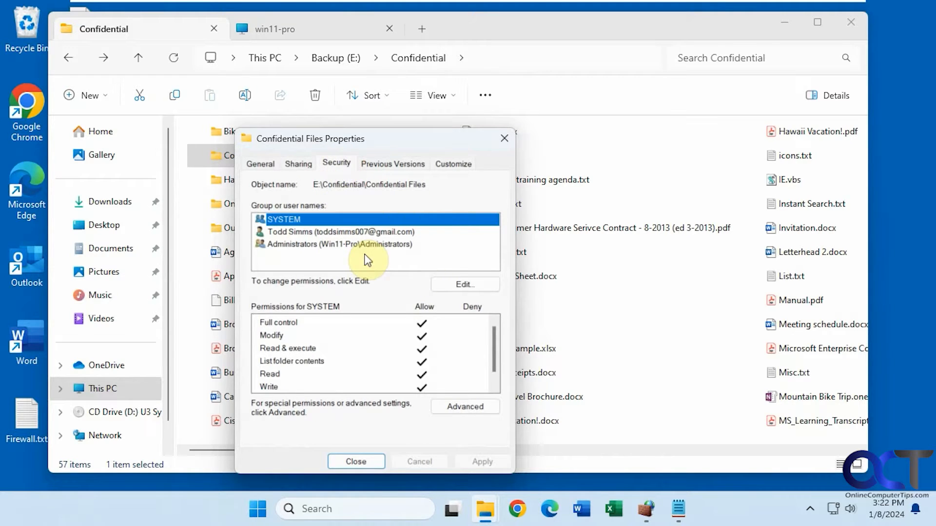
{"action": "left_click", "coordinate": [465, 284]}
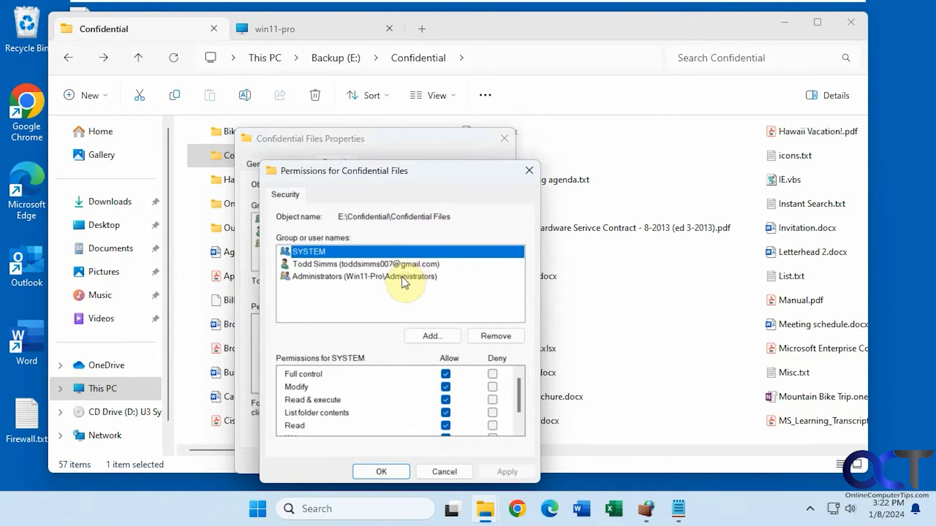
{"action": "left_click", "coordinate": [365, 276]}
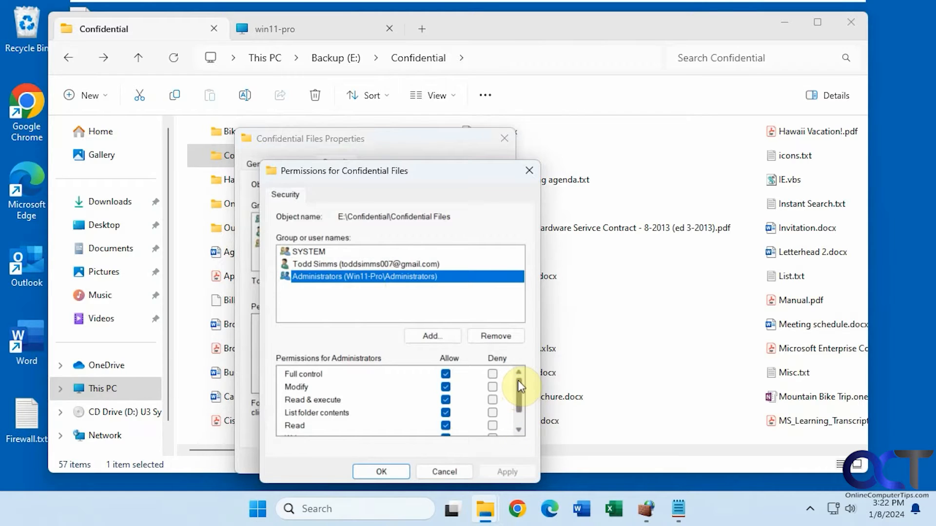
{"action": "scroll", "scroll_direction": "down", "scroll_amount": 3}
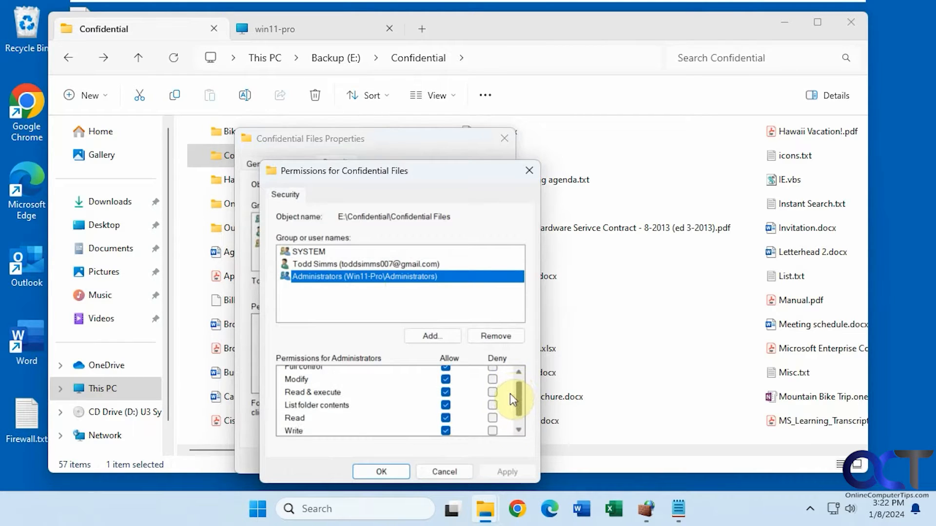
{"action": "scroll", "scroll_direction": "down", "scroll_amount": 3}
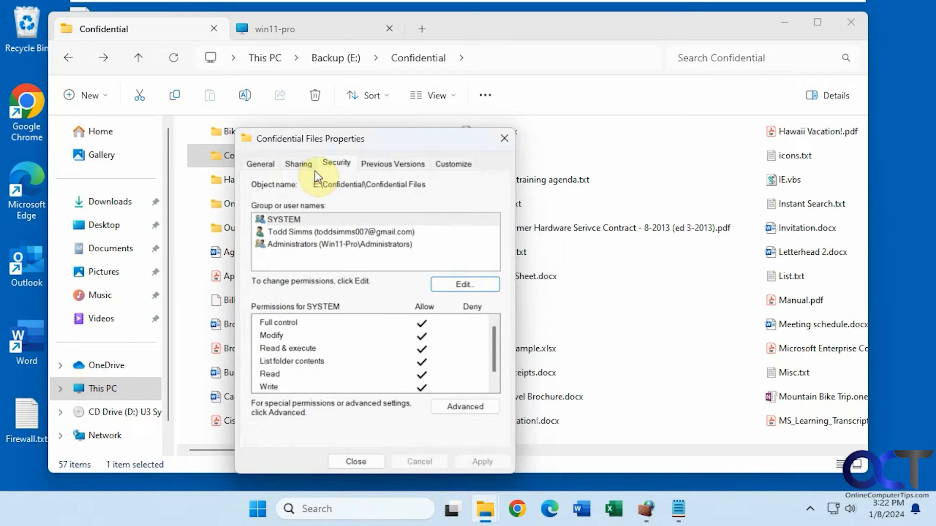
{"action": "left_click", "coordinate": [298, 164]}
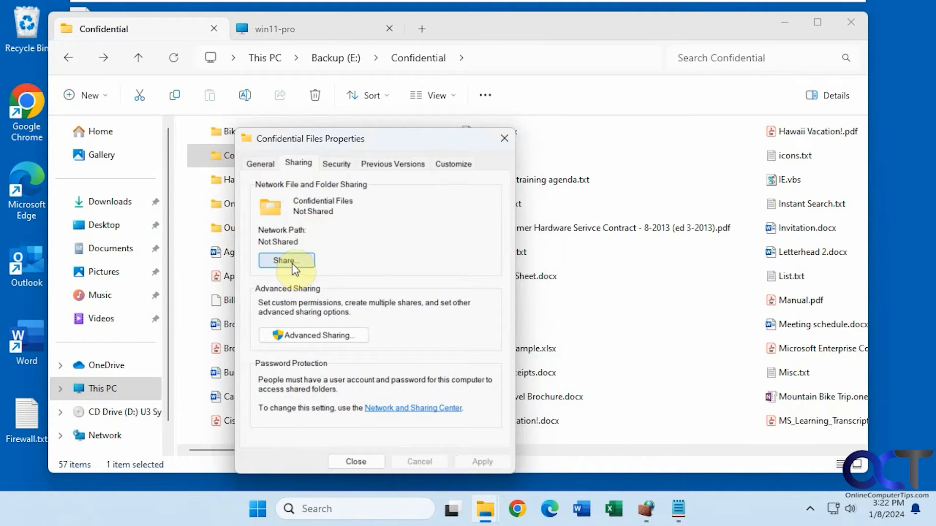
- Share Confidential Files via the Network access wizard, yielding the link \\WIN11-PRO\Confidential Files
{"action": "left_click", "coordinate": [286, 260]}
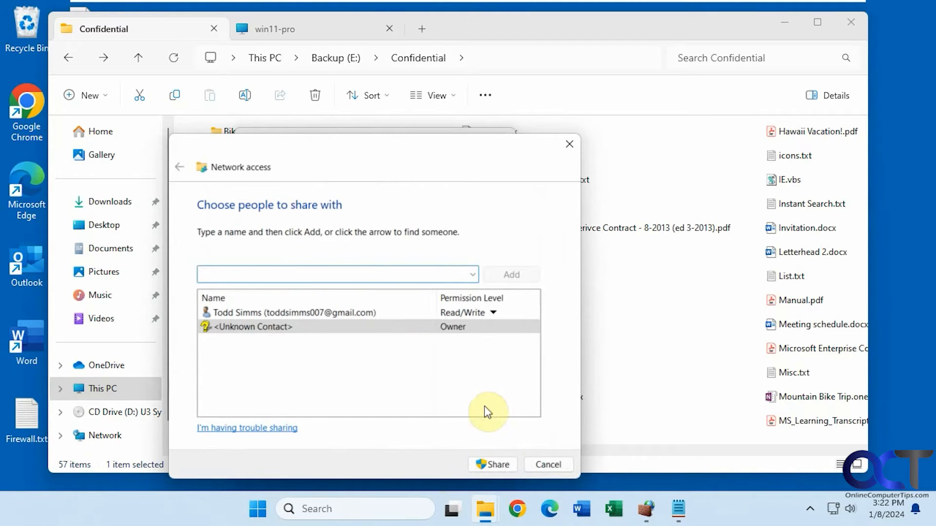
{"action": "left_click", "coordinate": [491, 464]}
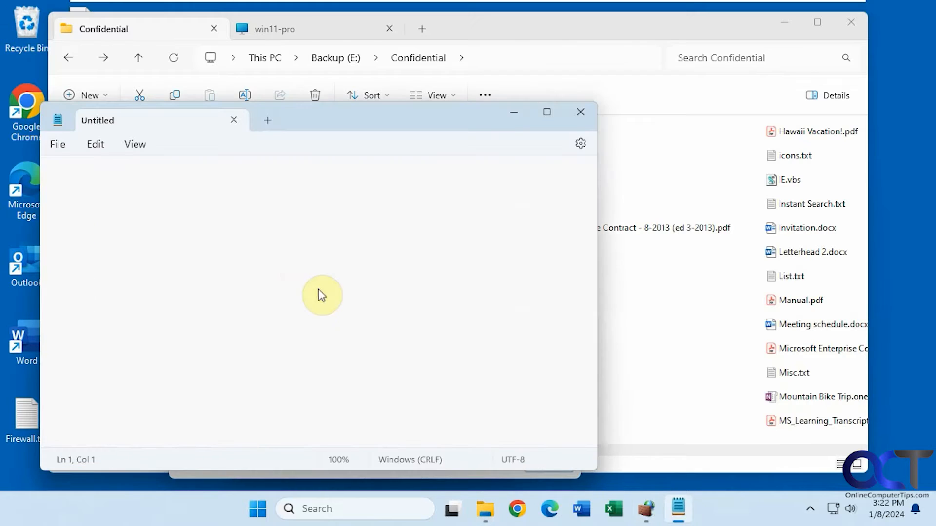
{"action": "type", "text": "Confidential Files (file://WIN11-PRO/Confidential%20Files)"}
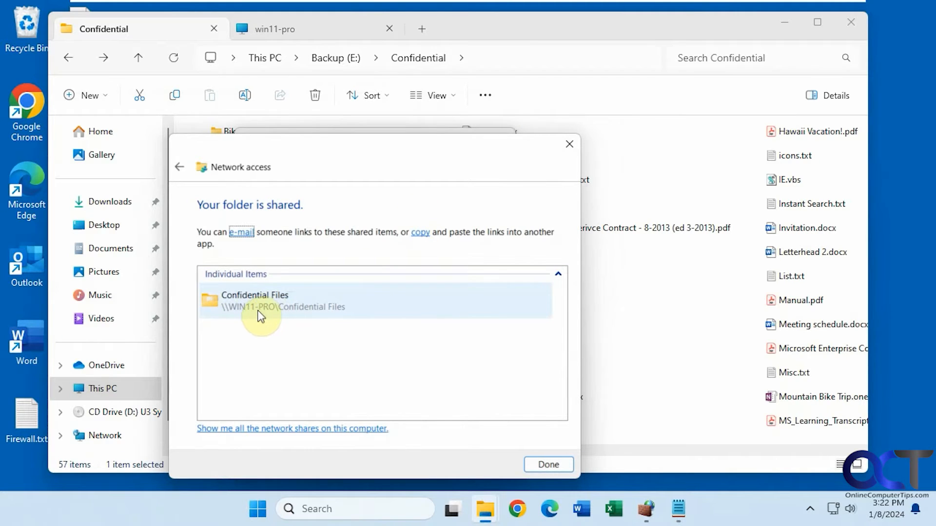
{"action": "mouse_move", "coordinate": [340, 281]}
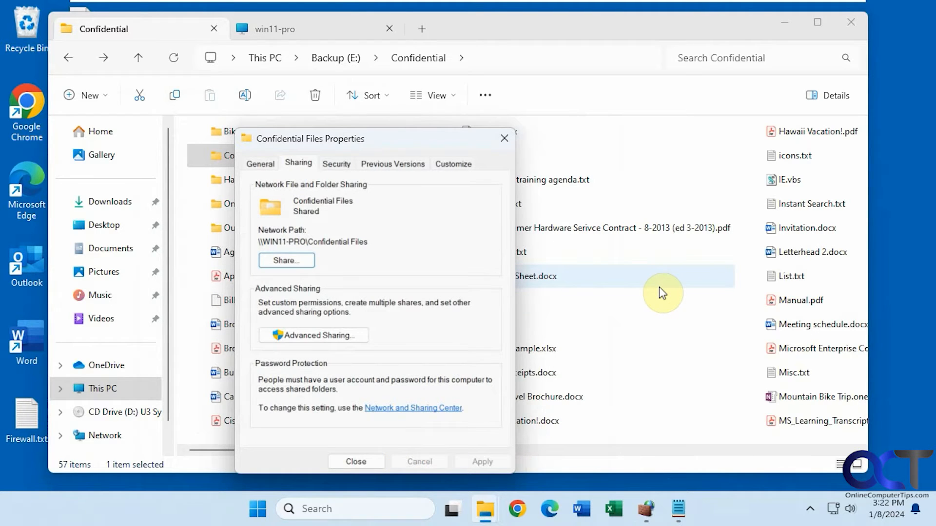
- On the second PC, browse to \\win11-pro to list its shared folders
{"action": "left_click", "coordinate": [356, 461]}
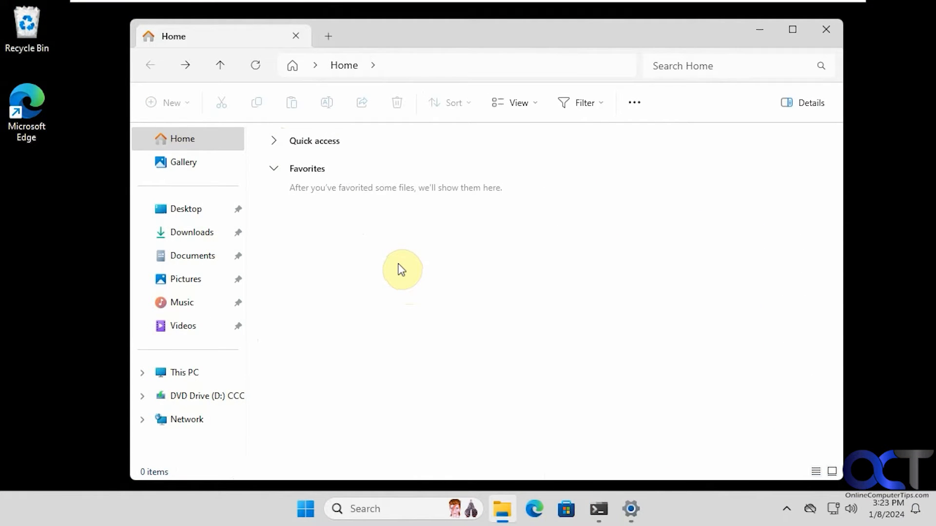
{"action": "mouse_move", "coordinate": [451, 97]}
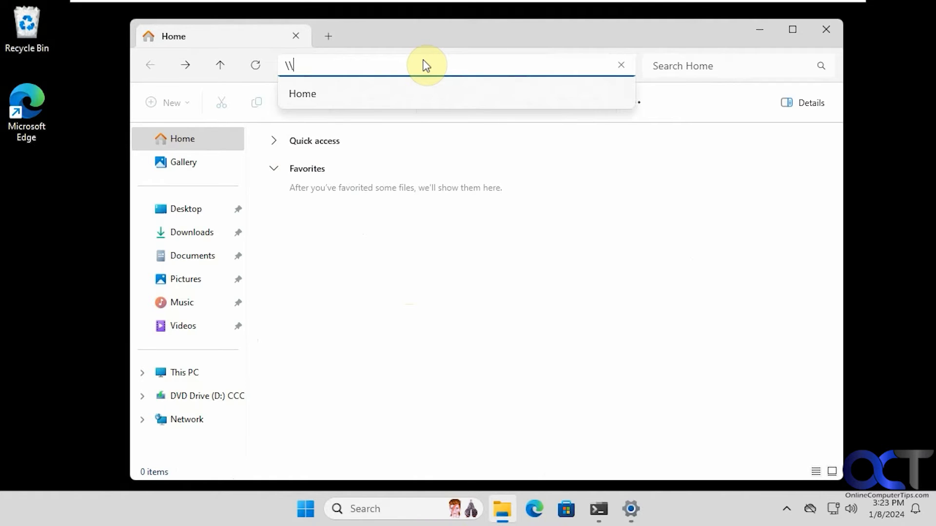
{"action": "type", "text": "win11-pro"}
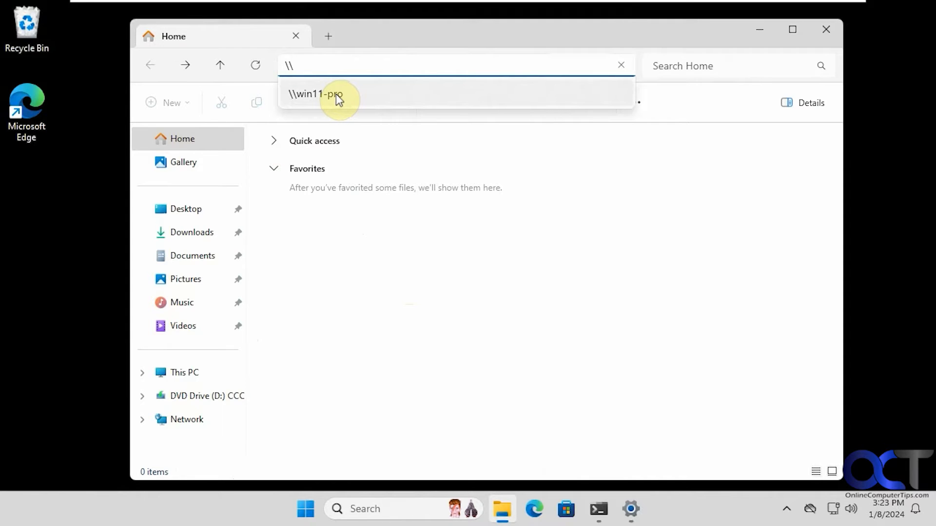
{"action": "left_click", "coordinate": [317, 94]}
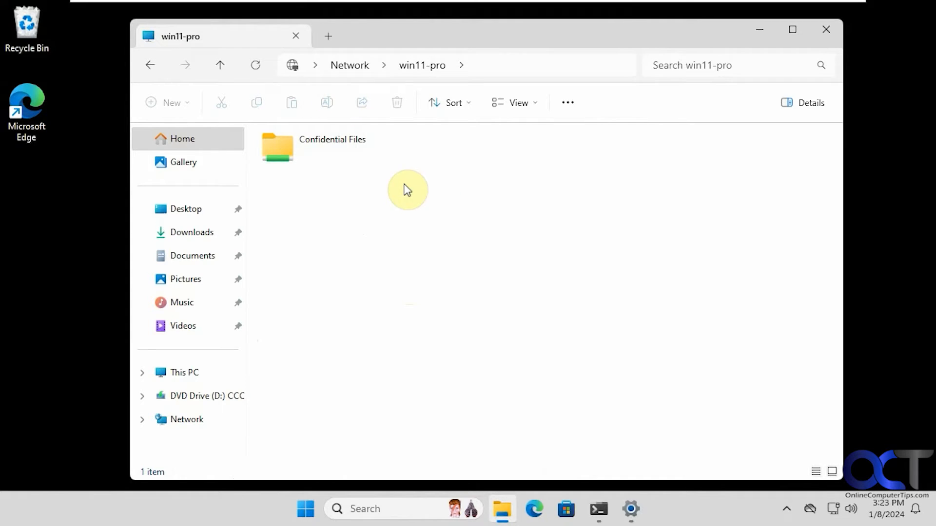
{"action": "mouse_move", "coordinate": [328, 156]}
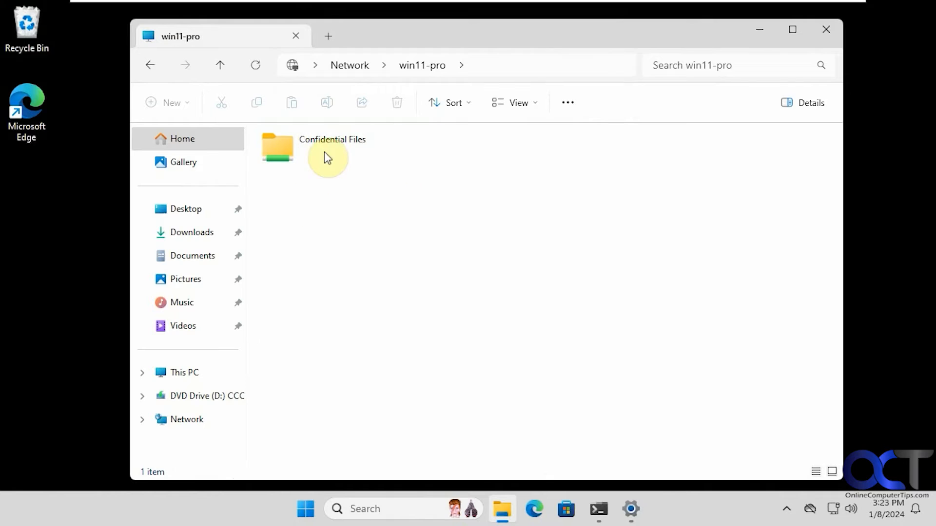
- Attempt to open the Confidential Files share and dismiss the access-denied network error
{"action": "left_click", "coordinate": [331, 146]}
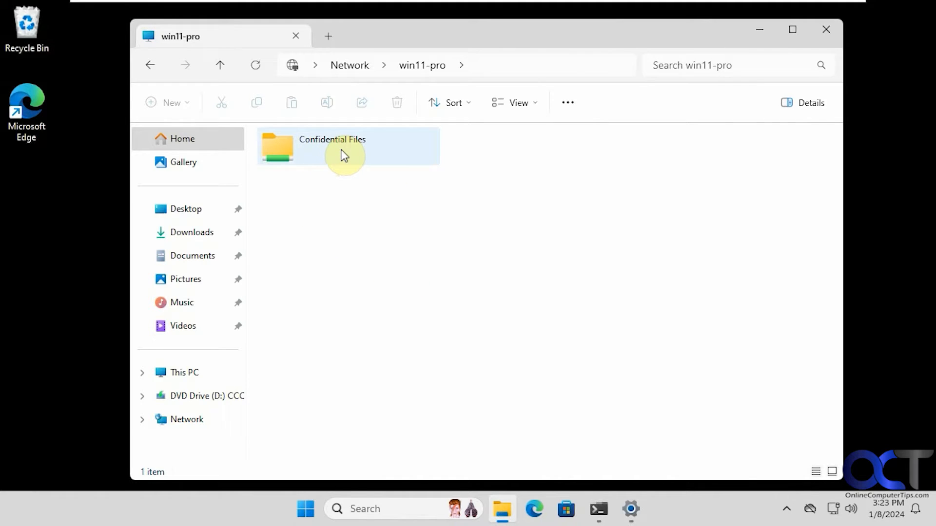
{"action": "double_click", "coordinate": [331, 145]}
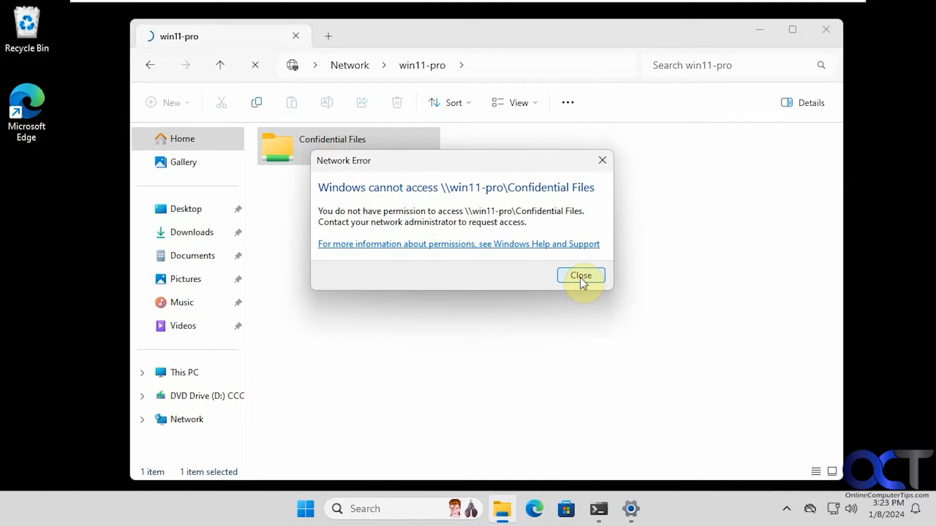
{"action": "left_click", "coordinate": [579, 276]}
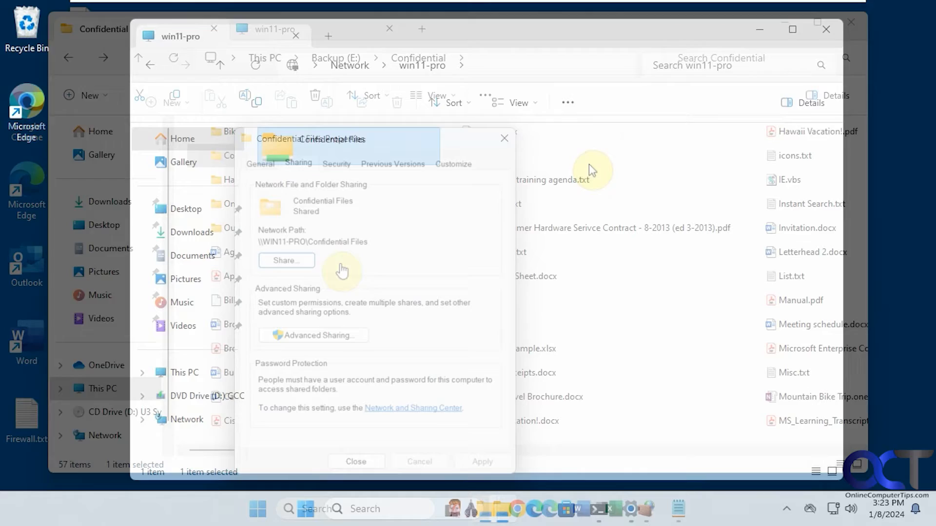
- Add the user 'steve' to the Confidential Files sharing list with Read access and apply it
{"action": "left_click", "coordinate": [285, 260]}
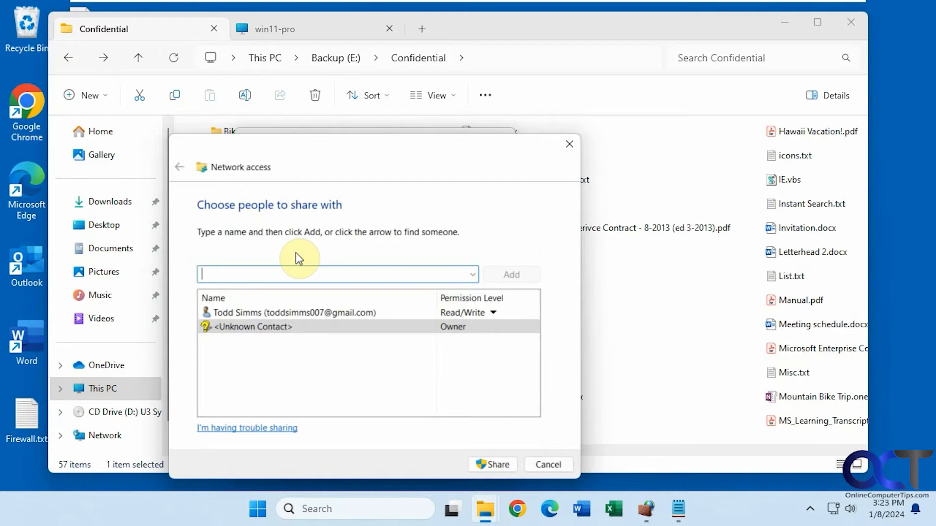
{"action": "mouse_move", "coordinate": [285, 350]}
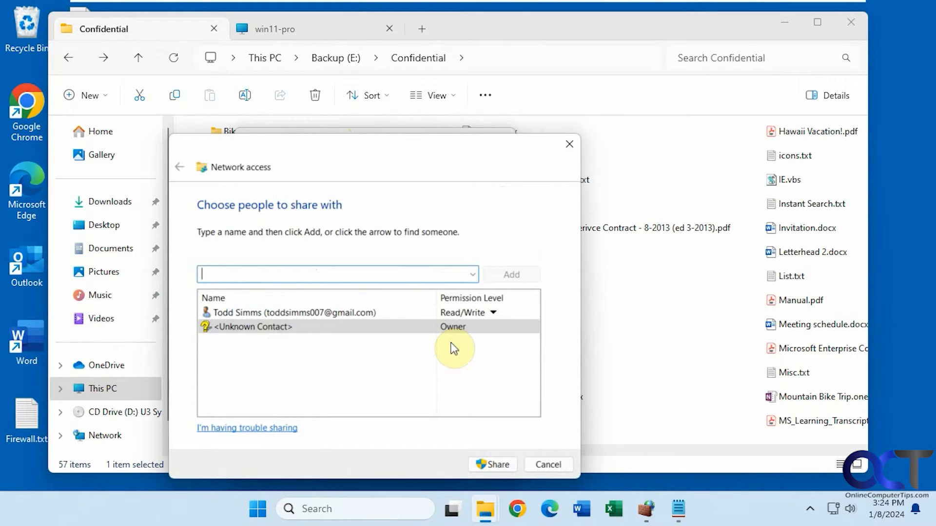
{"action": "mouse_move", "coordinate": [374, 393]}
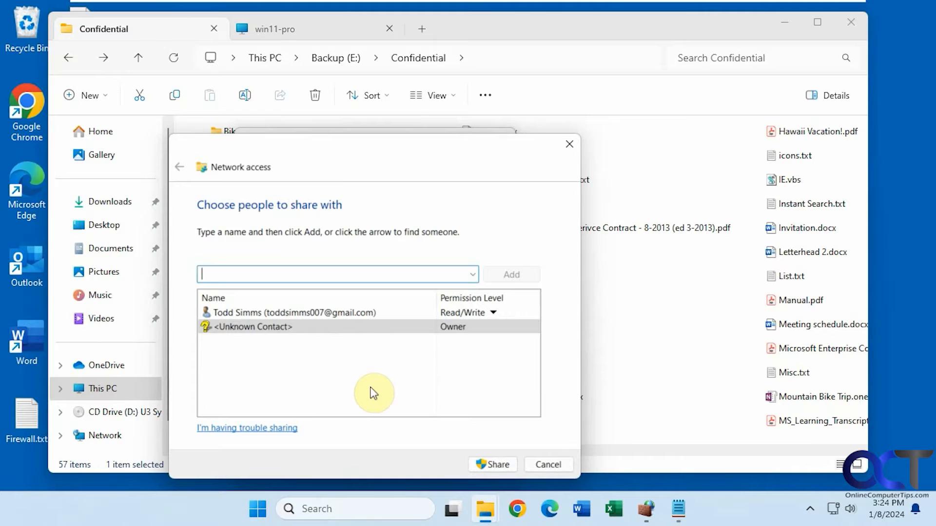
{"action": "mouse_move", "coordinate": [385, 368]}
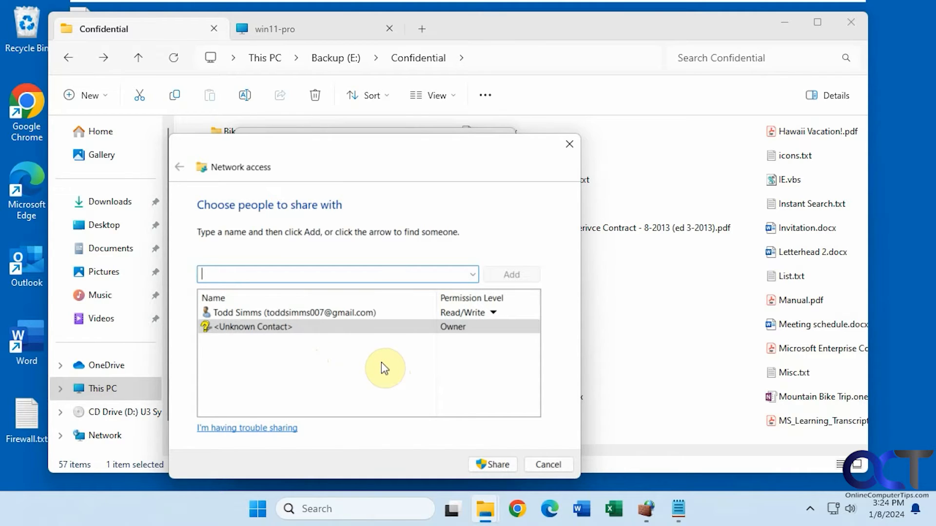
{"action": "mouse_move", "coordinate": [356, 357]}
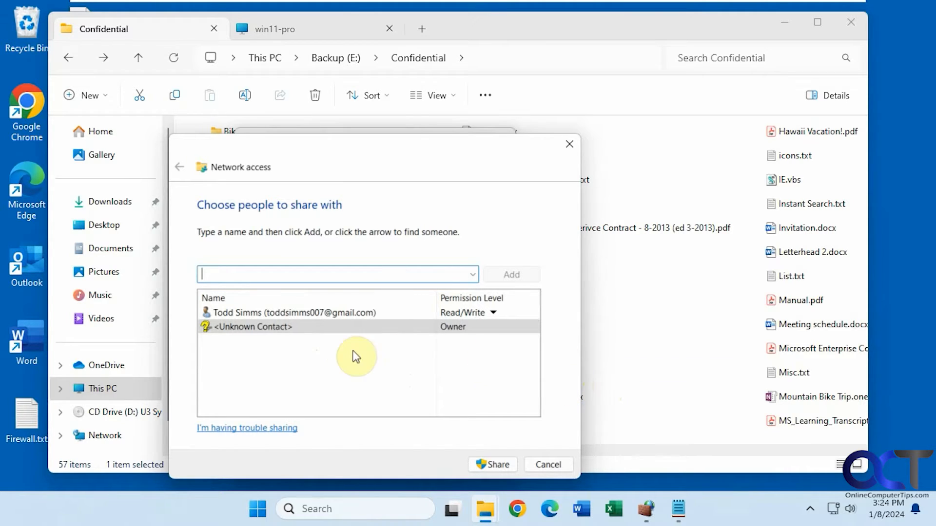
{"action": "mouse_move", "coordinate": [301, 389]}
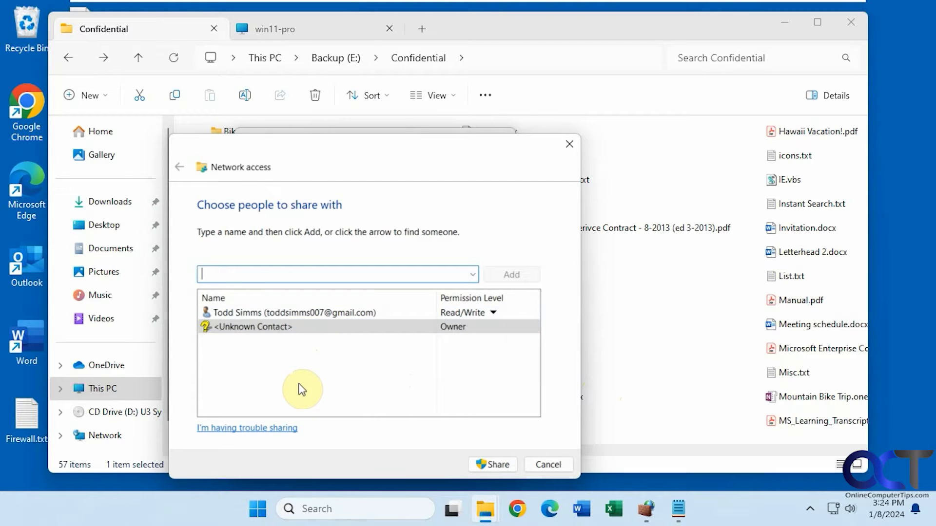
{"action": "mouse_move", "coordinate": [298, 285]}
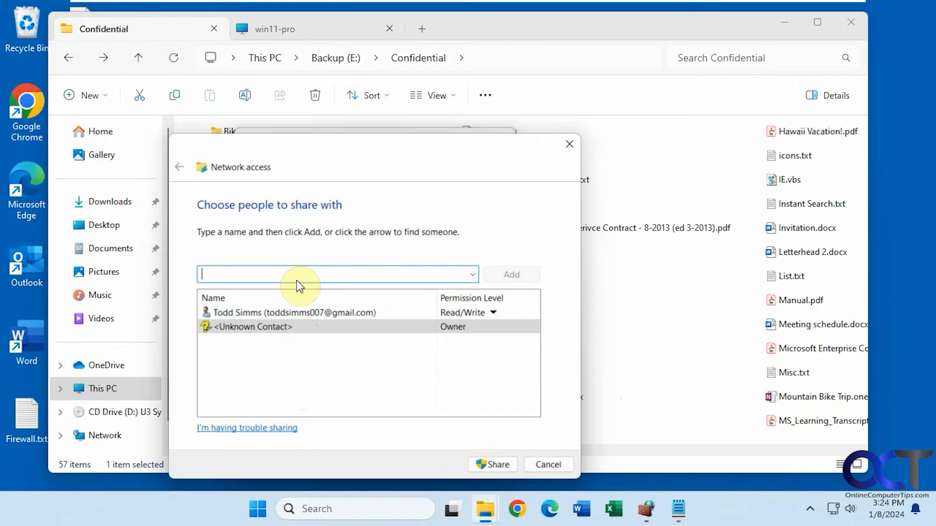
{"action": "type", "text": "steve"}
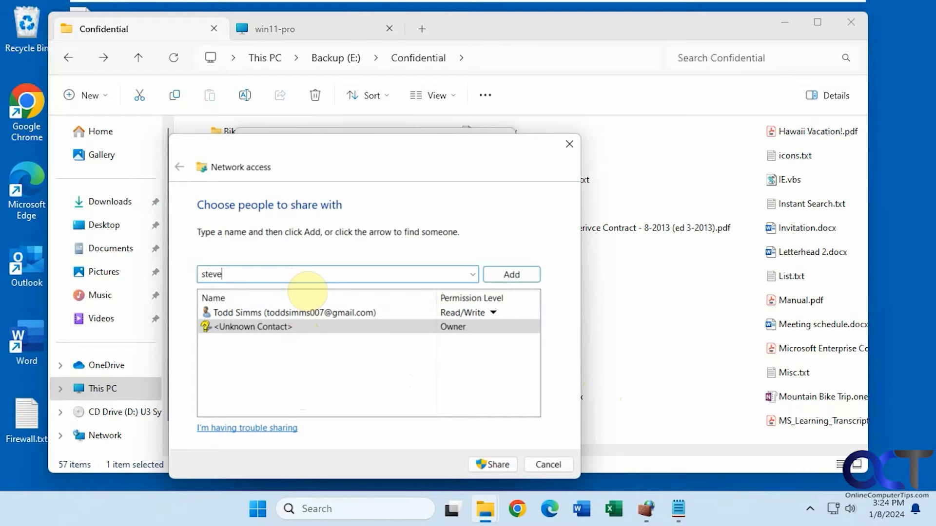
{"action": "mouse_move", "coordinate": [510, 274]}
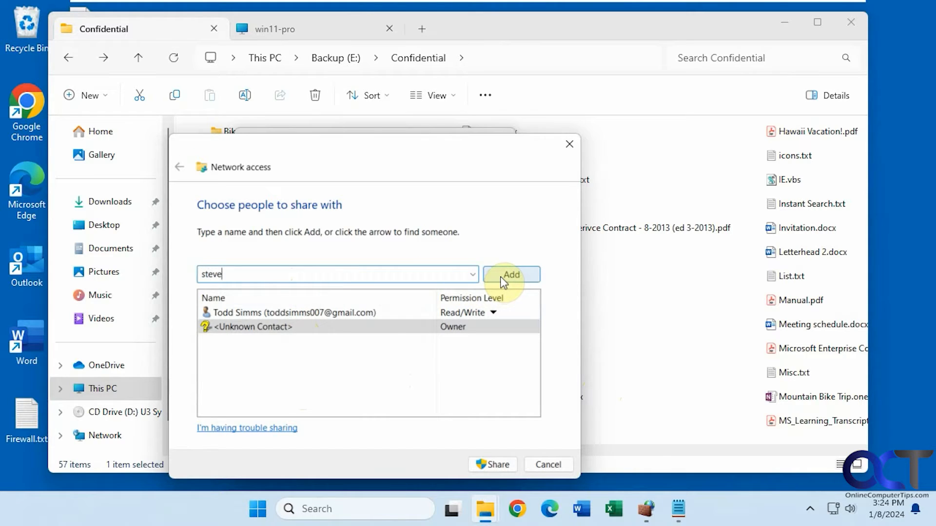
{"action": "left_click", "coordinate": [510, 274]}
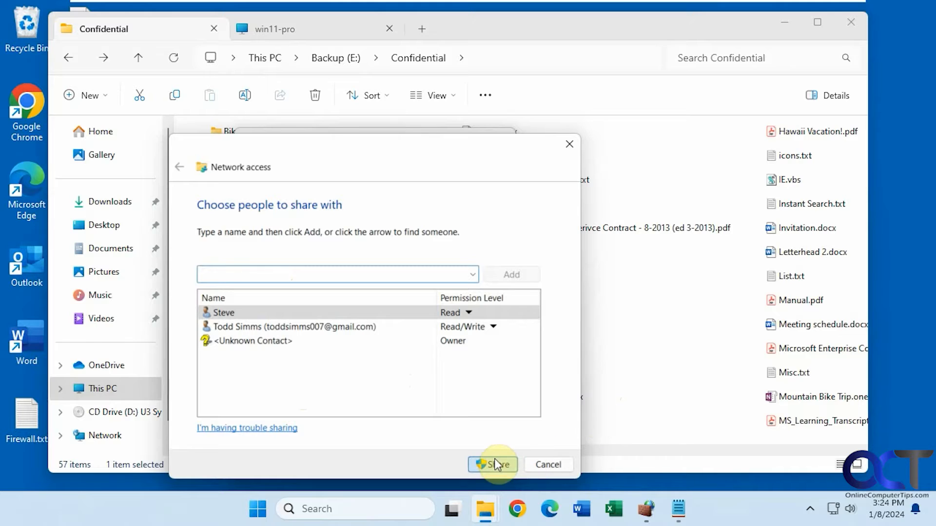
{"action": "left_click", "coordinate": [492, 464]}
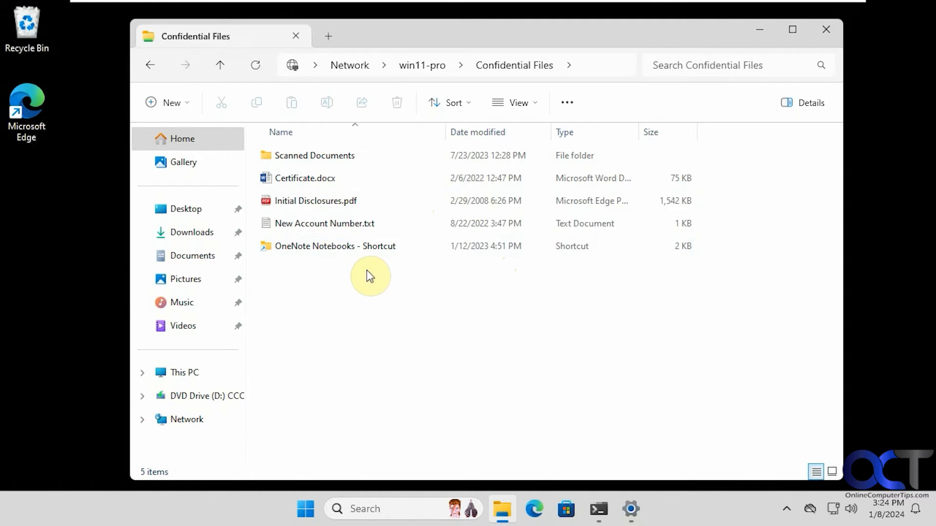
{"action": "mouse_move", "coordinate": [375, 273]}
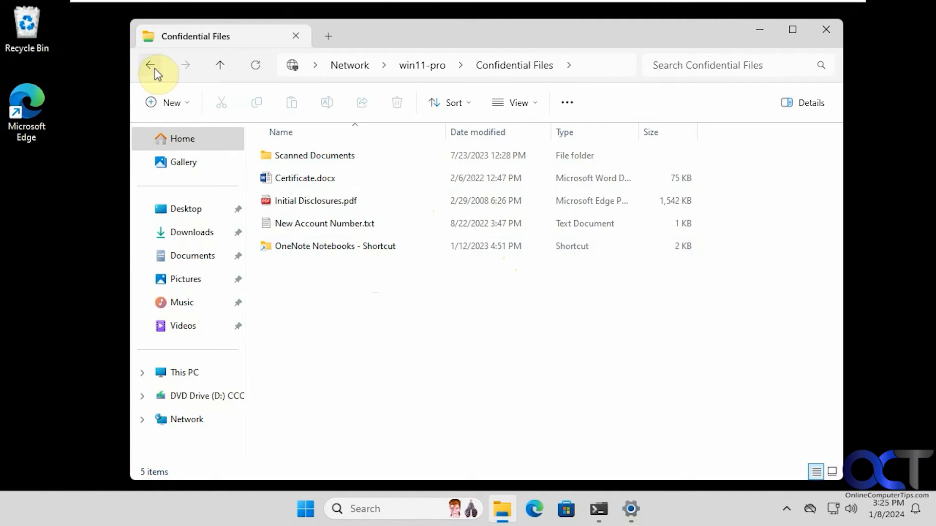
- Go back to the win11-pro share listing, then move to the third computer's Start area
{"action": "left_click", "coordinate": [153, 65]}
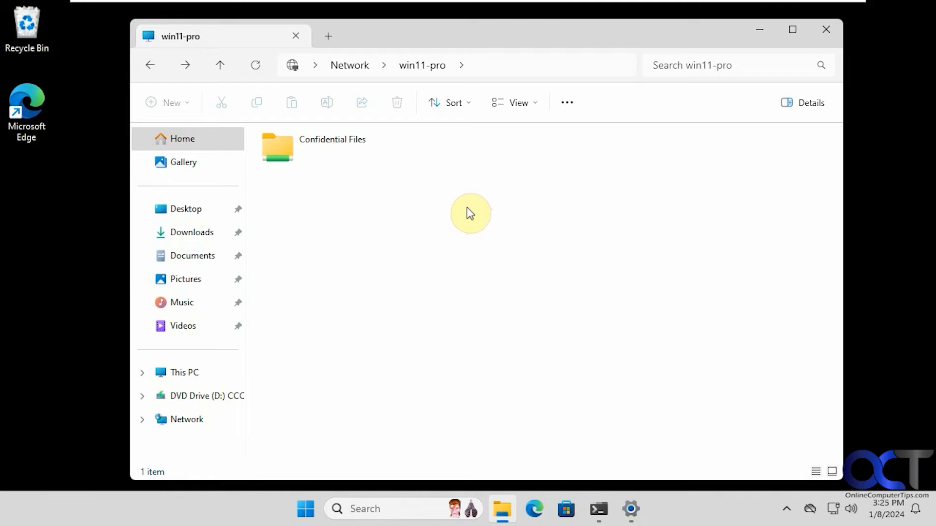
{"action": "mouse_move", "coordinate": [458, 297]}
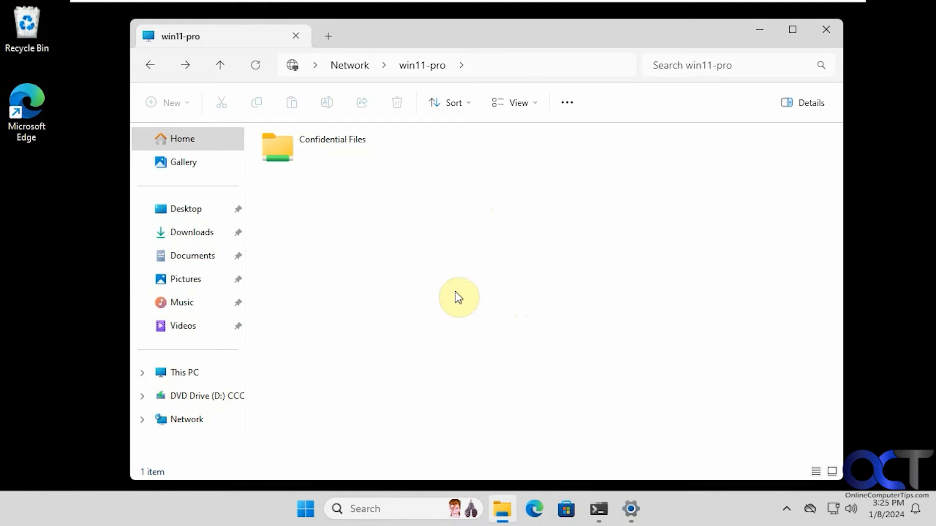
{"action": "left_click", "coordinate": [305, 509]}
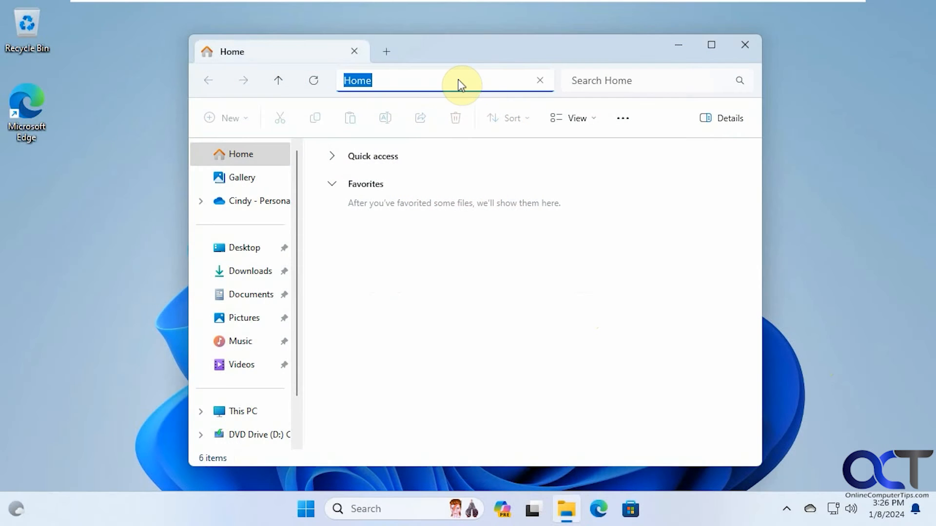
{"action": "mouse_move", "coordinate": [456, 79]}
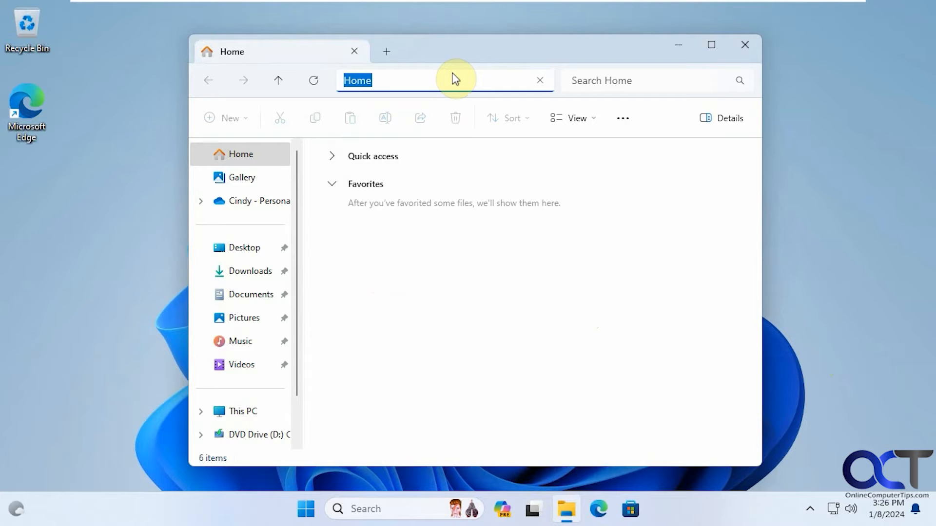
- Enter \\win11-pro in the address bar to reach the network credentials prompt
{"action": "type", "text": "\\\\win11-"}
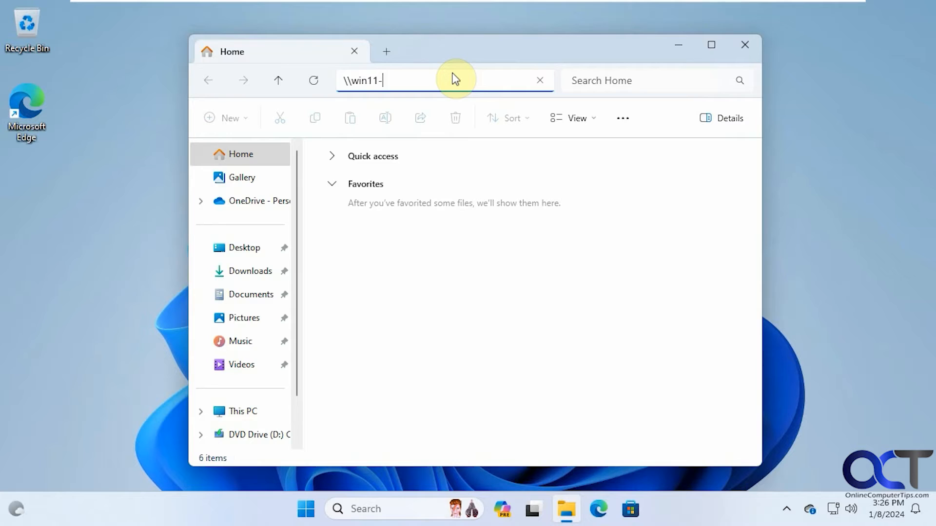
{"action": "type", "text": "pro"}
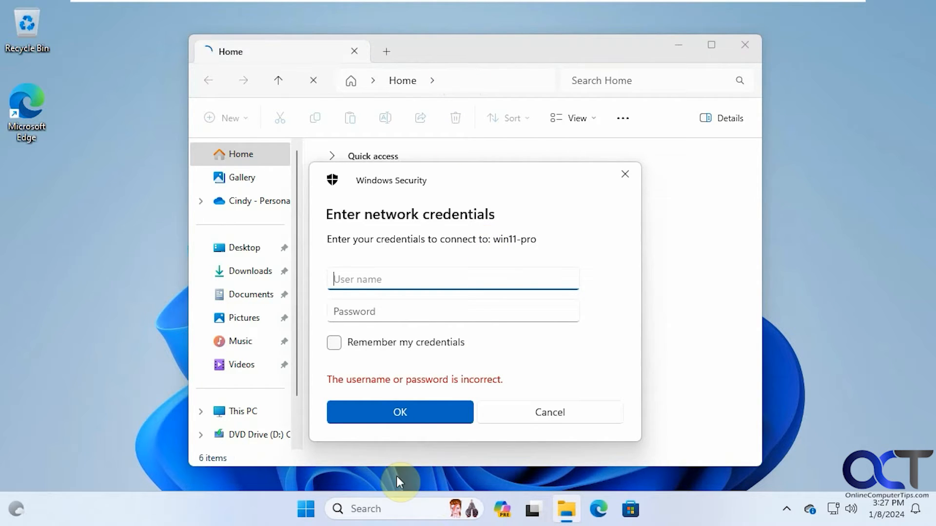
- Sign in to win11-pro as 'steve' with his password to open the Confidential Files share
{"action": "left_click", "coordinate": [305, 509]}
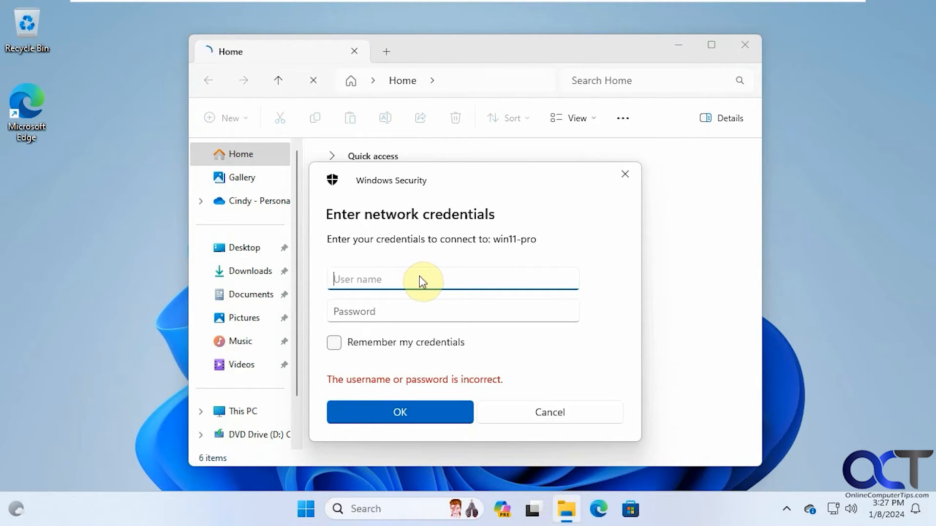
{"action": "type", "text": "steve"}
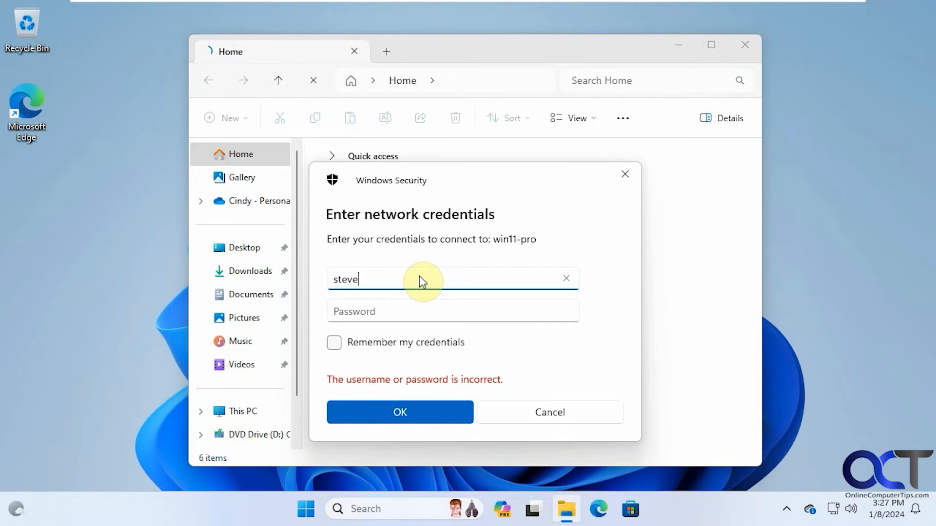
{"action": "type", "text": "••••"}
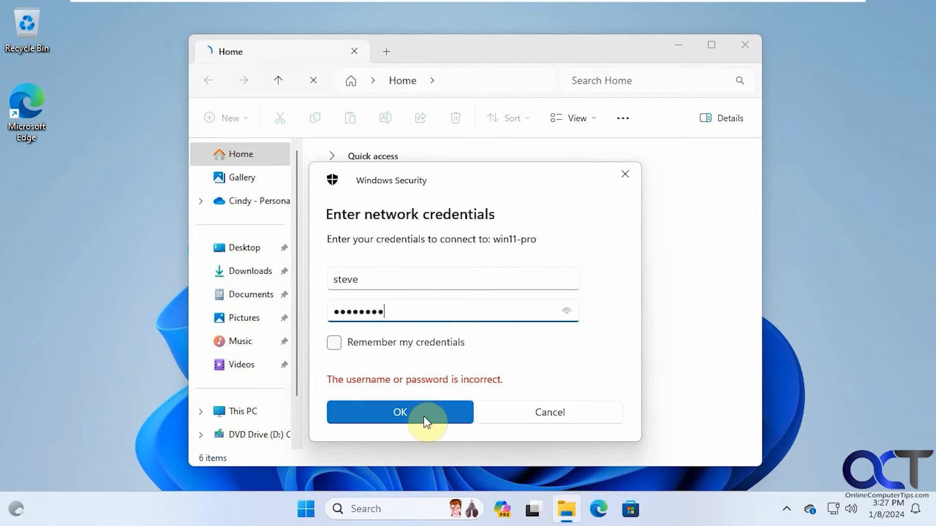
{"action": "left_click", "coordinate": [400, 412]}
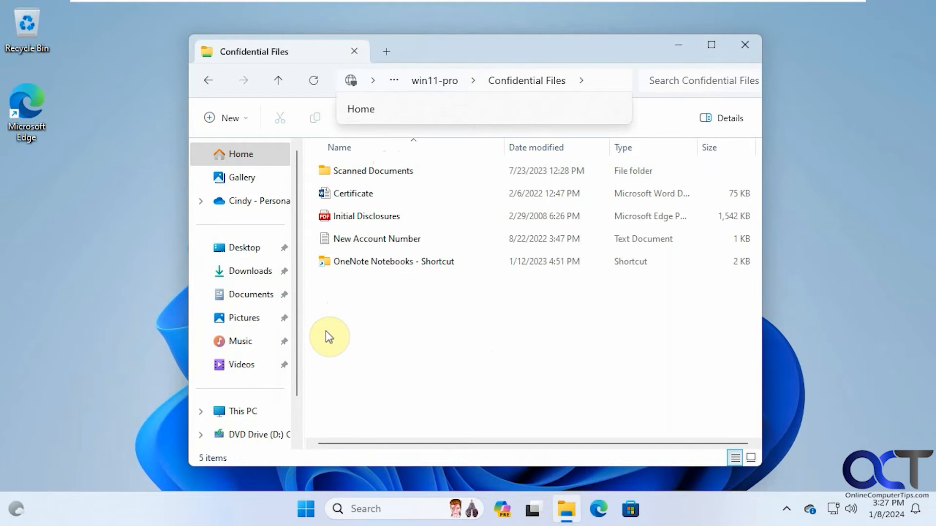
{"action": "mouse_move", "coordinate": [474, 371]}
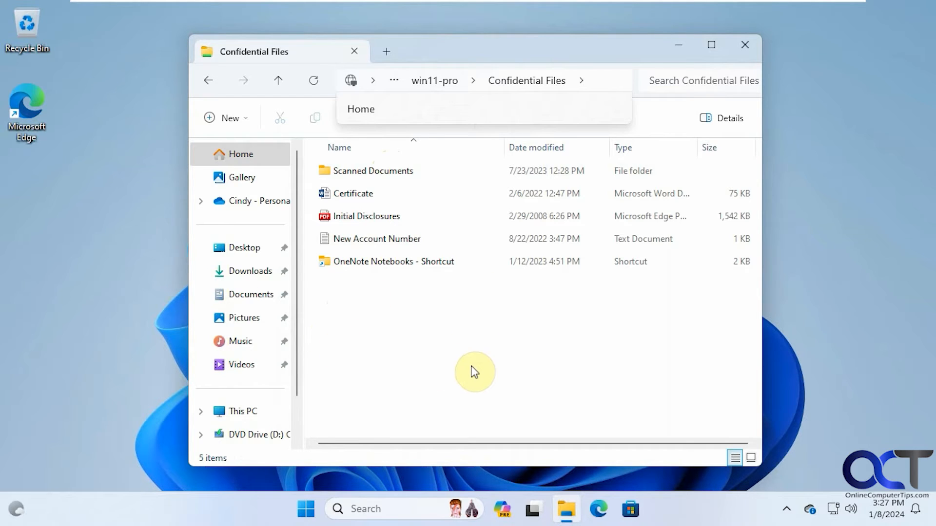
{"action": "mouse_move", "coordinate": [441, 294]}
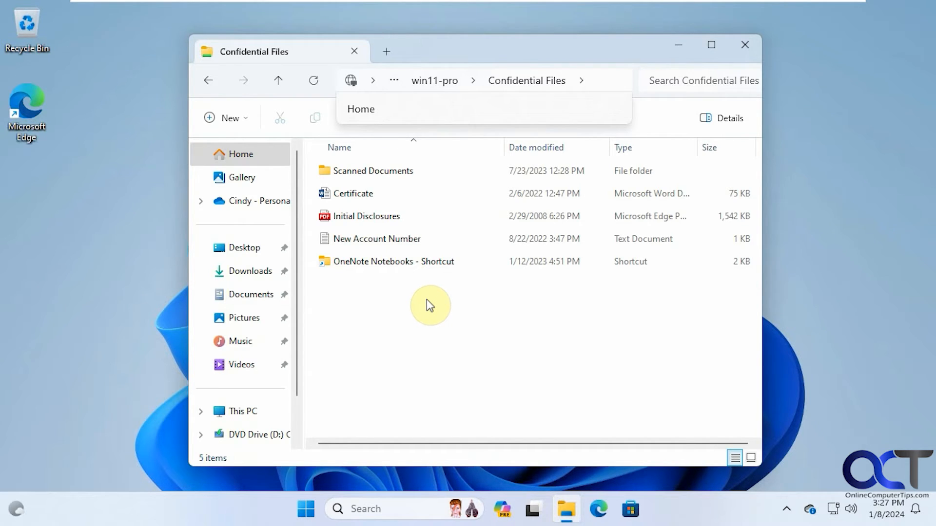
{"action": "mouse_move", "coordinate": [472, 303]}
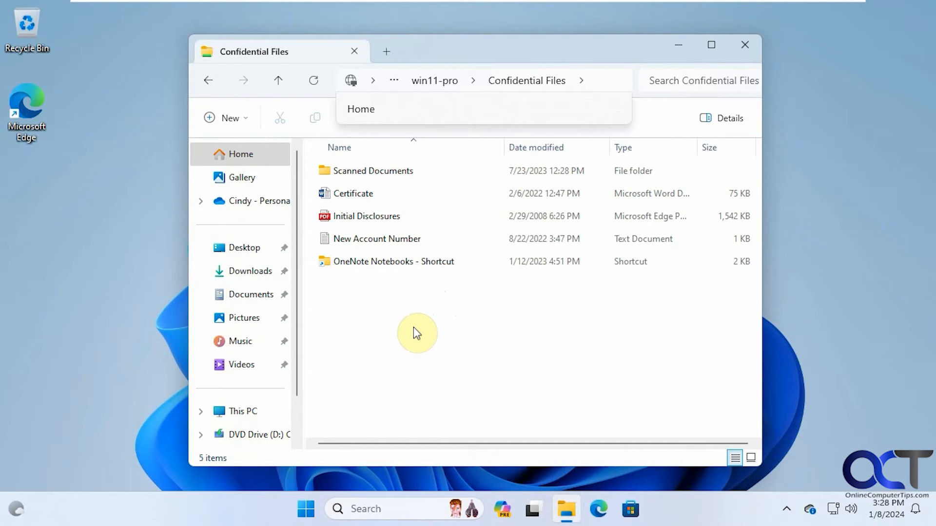
{"action": "mouse_move", "coordinate": [616, 184]}
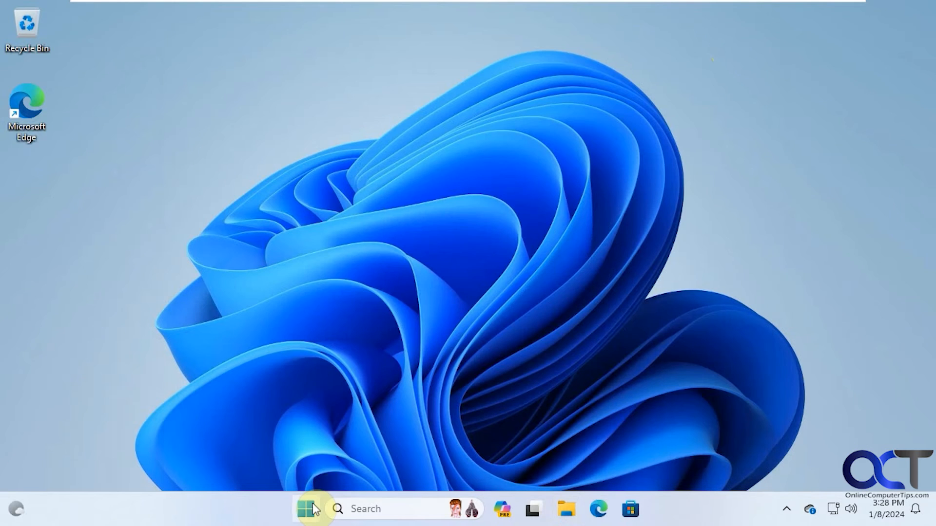
- Lock the computer from the Start menu account options and return to the desktop
{"action": "left_click", "coordinate": [305, 509]}
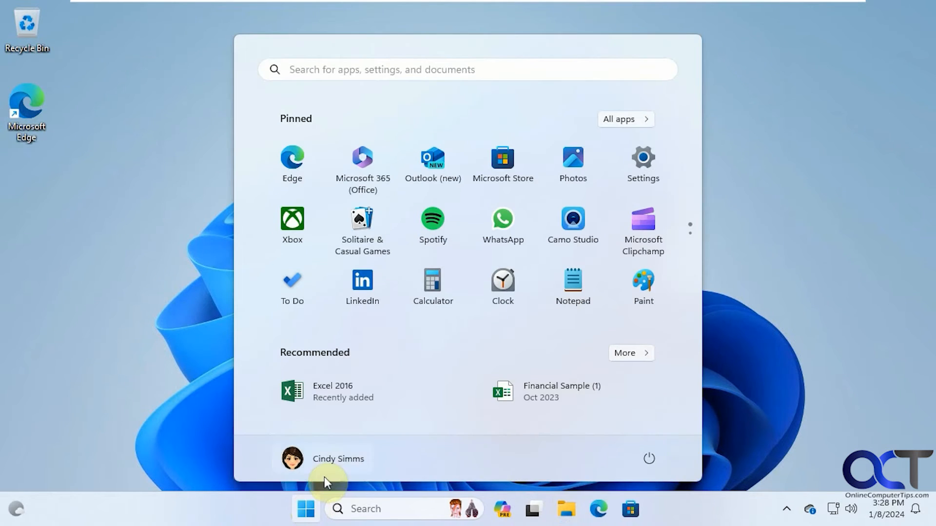
{"action": "left_click", "coordinate": [338, 458]}
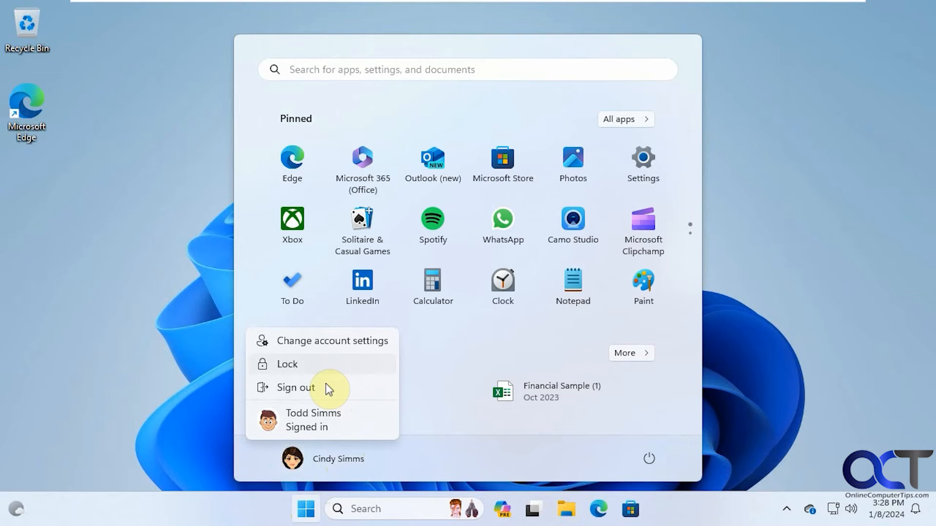
{"action": "mouse_move", "coordinate": [334, 343]}
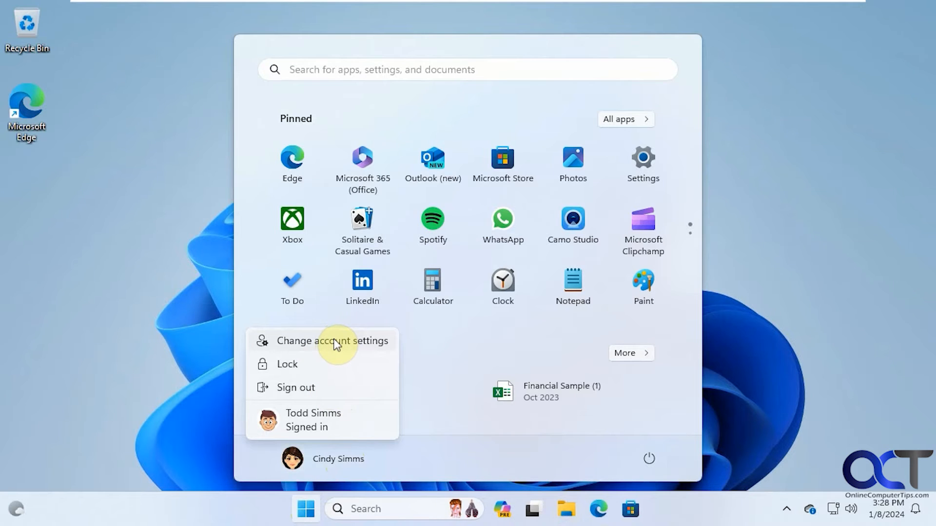
{"action": "left_click", "coordinate": [294, 387]}
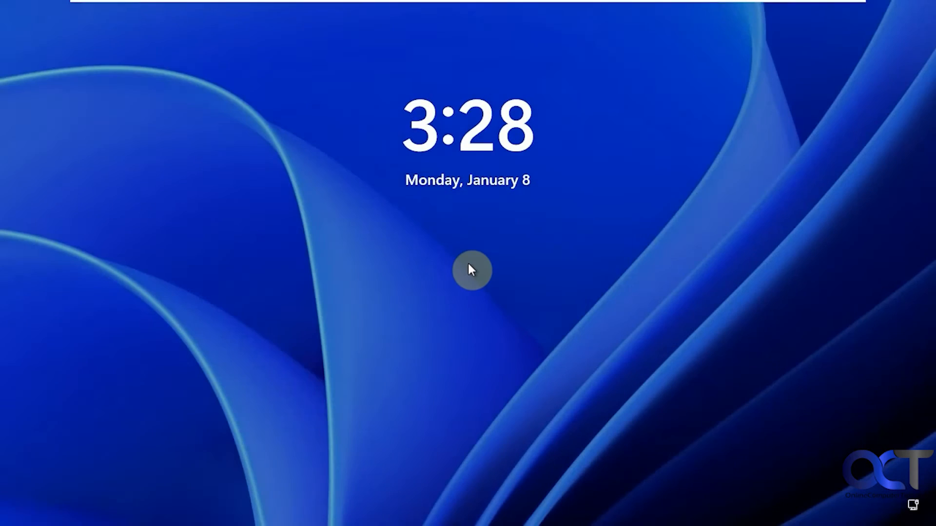
{"action": "left_click", "coordinate": [472, 270]}
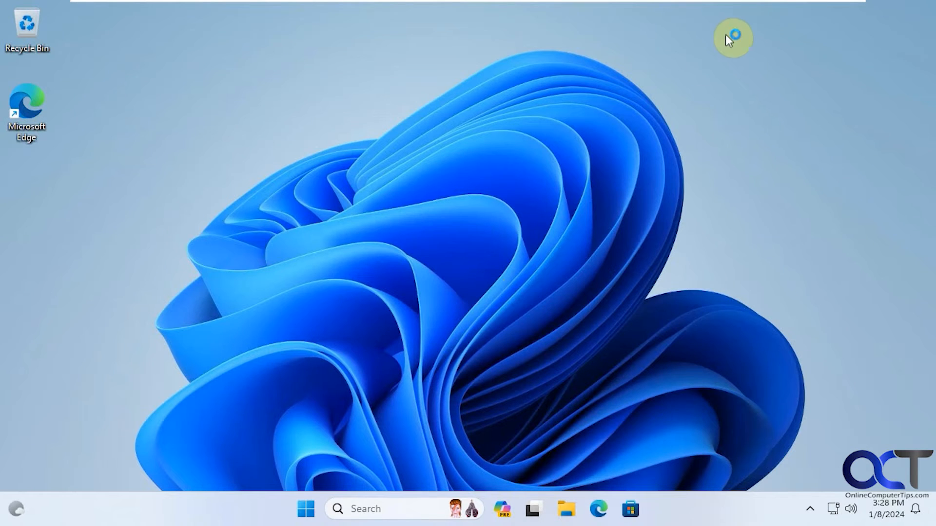
{"action": "mouse_move", "coordinate": [686, 126]}
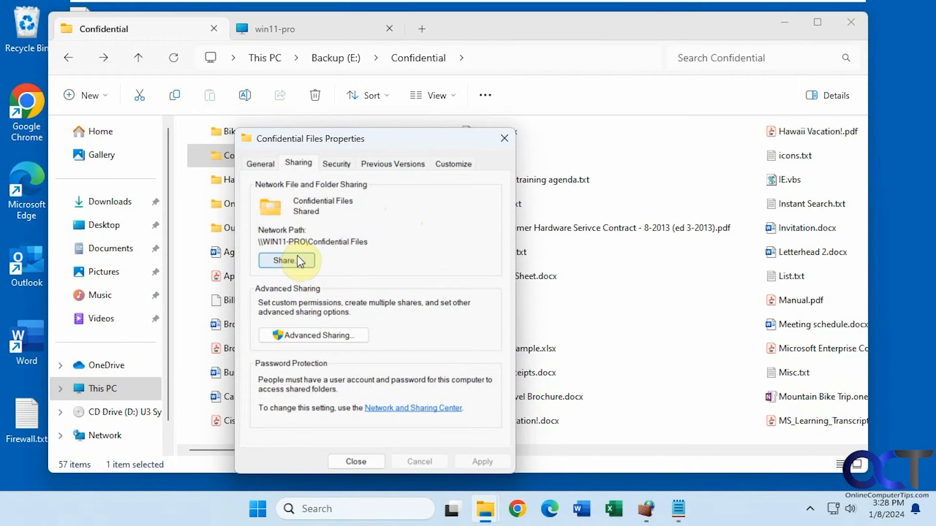
- Add Everyone with Read permission to the Confidential Files share and apply it
{"action": "left_click", "coordinate": [286, 262]}
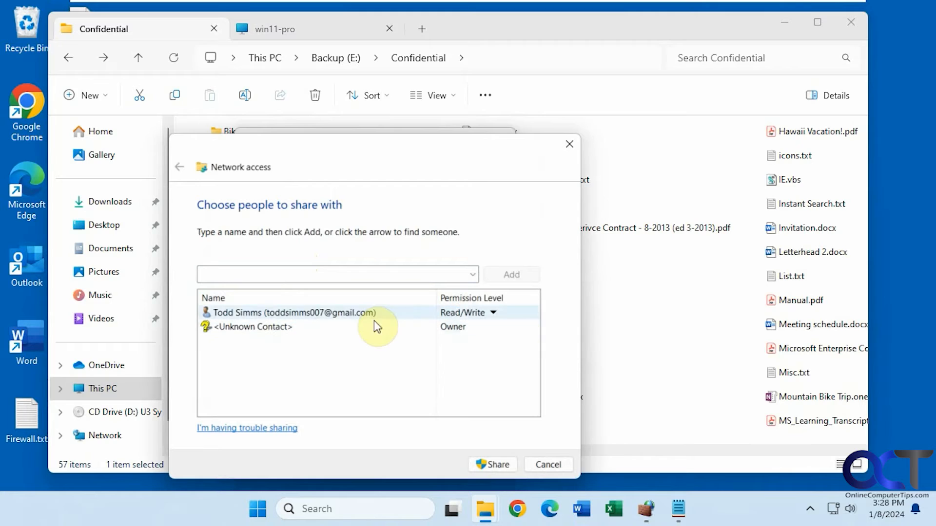
{"action": "type", "text": "everyone"}
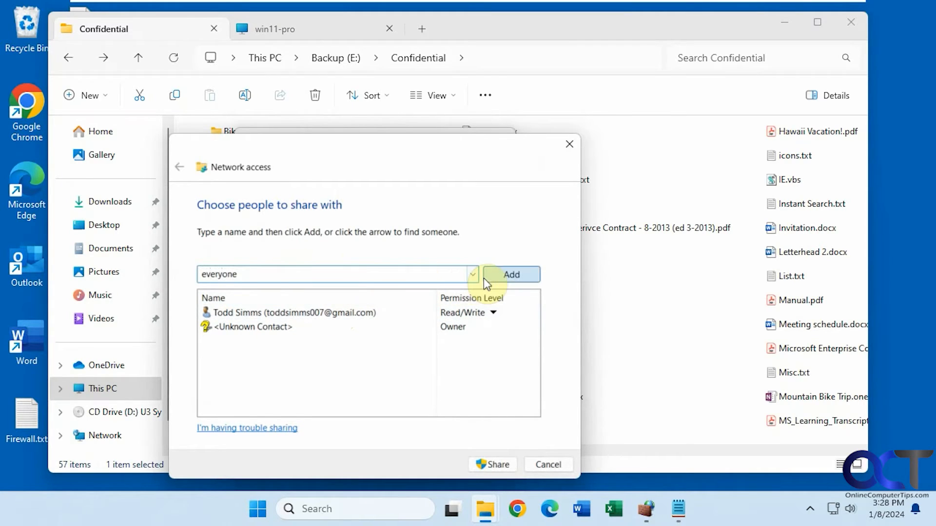
{"action": "left_click", "coordinate": [511, 274]}
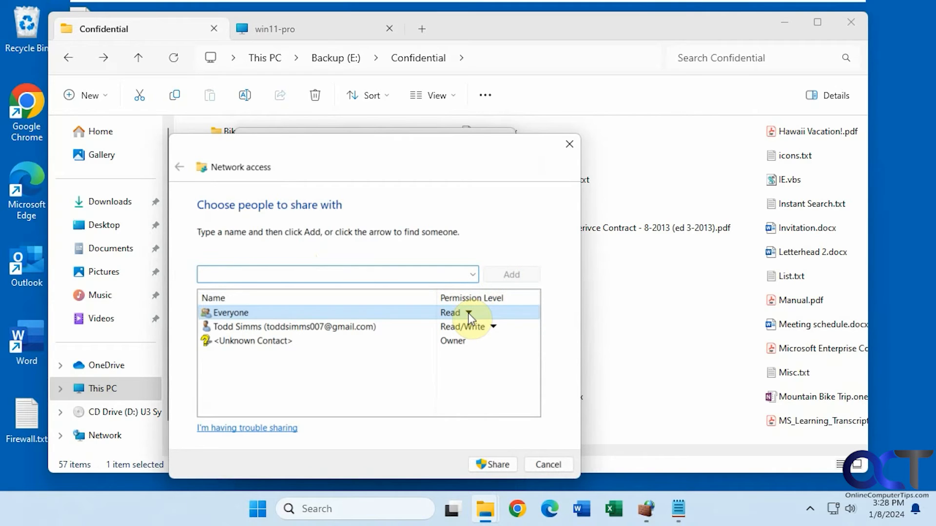
{"action": "left_click", "coordinate": [472, 312]}
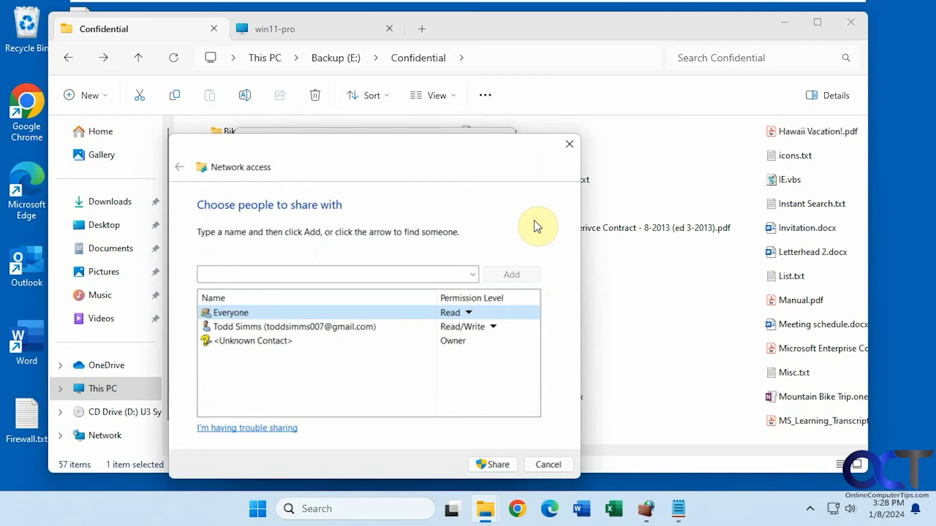
{"action": "left_click", "coordinate": [491, 463]}
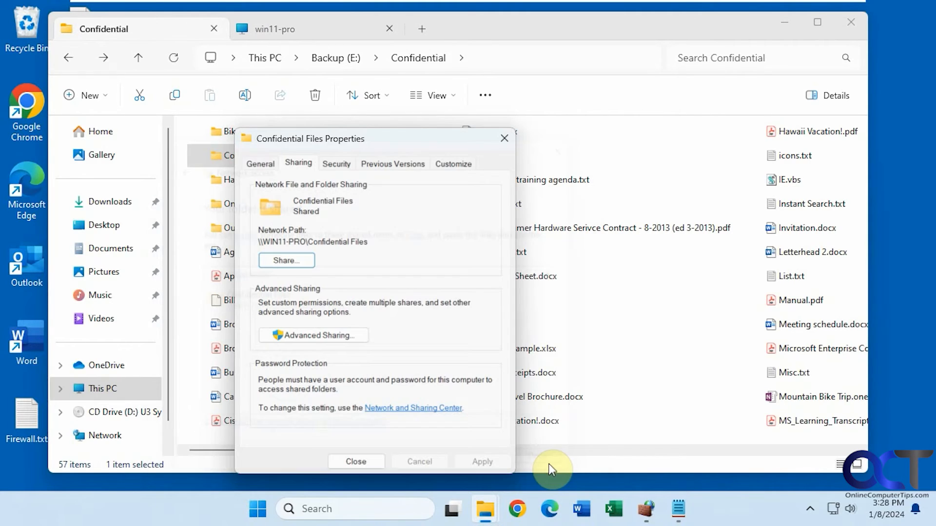
{"action": "mouse_move", "coordinate": [447, 228]}
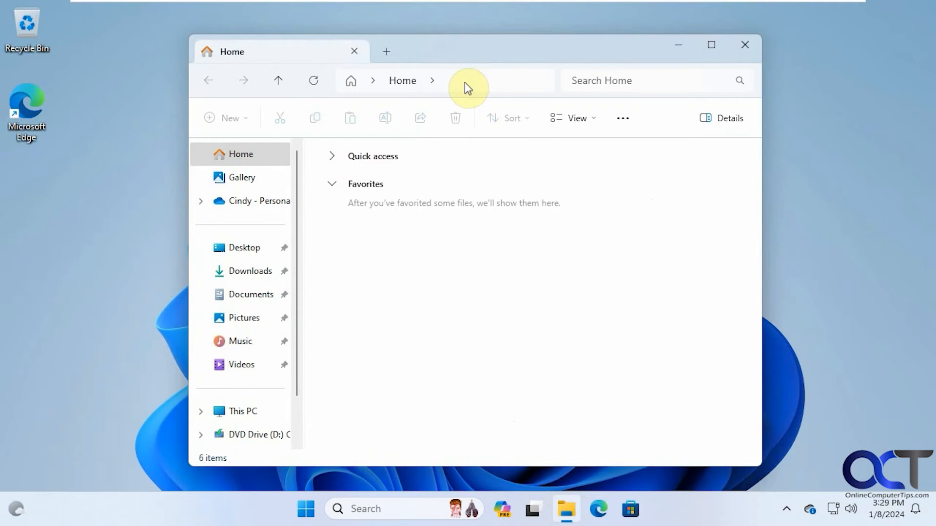
- Connect to \\win11-pro from the second PC, signing in as steve with the network password
{"action": "type", "text": "\\\\win"}
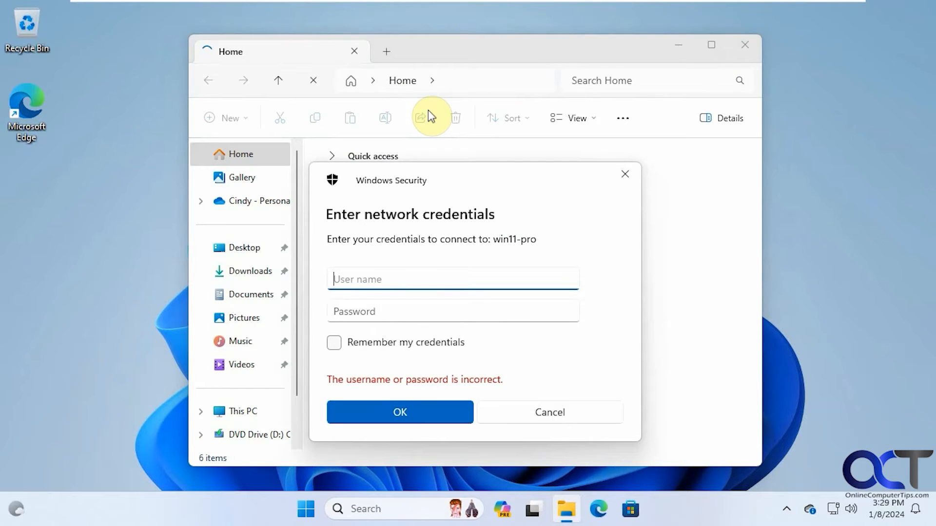
{"action": "type", "text": "steve"}
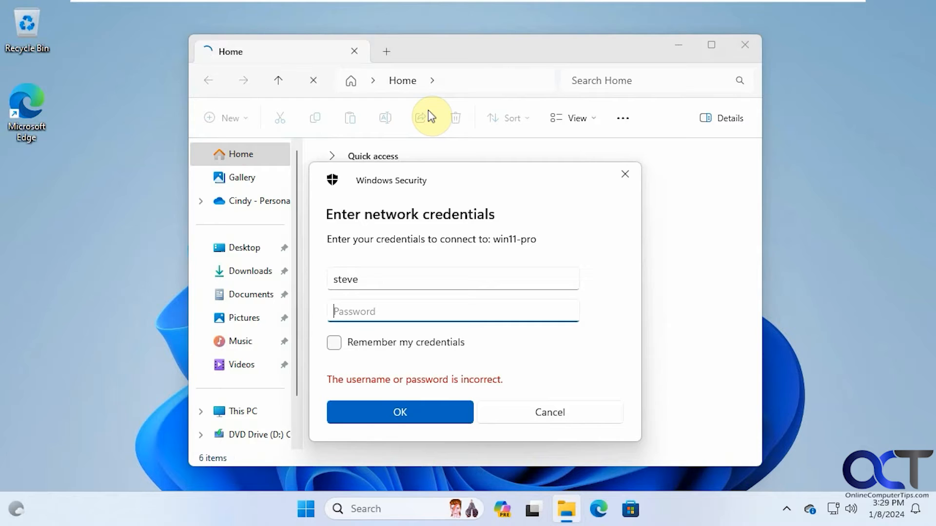
{"action": "type", "text": "password"}
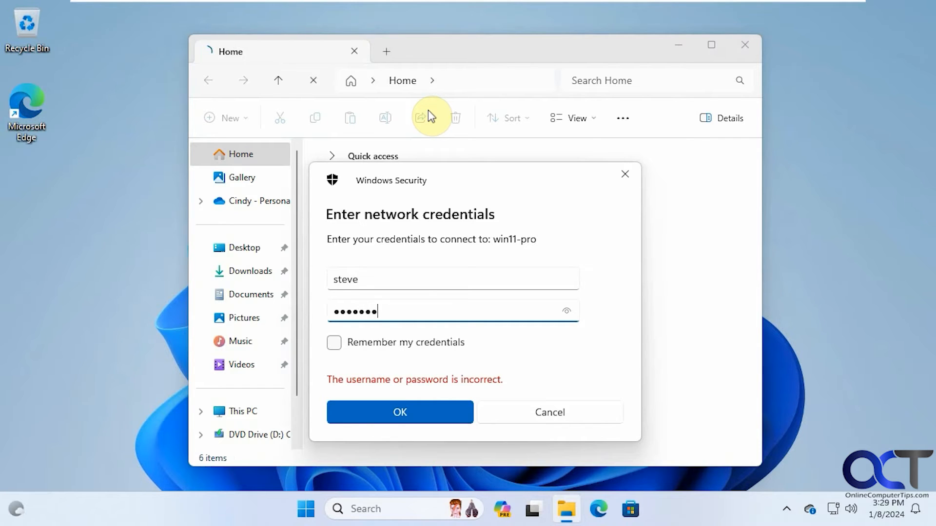
{"action": "left_click", "coordinate": [399, 411]}
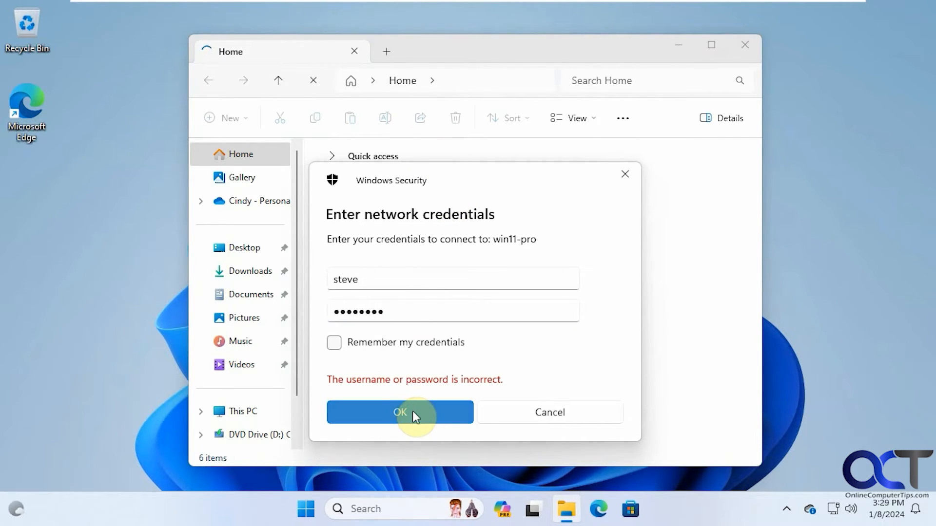
{"action": "left_click", "coordinate": [400, 413]}
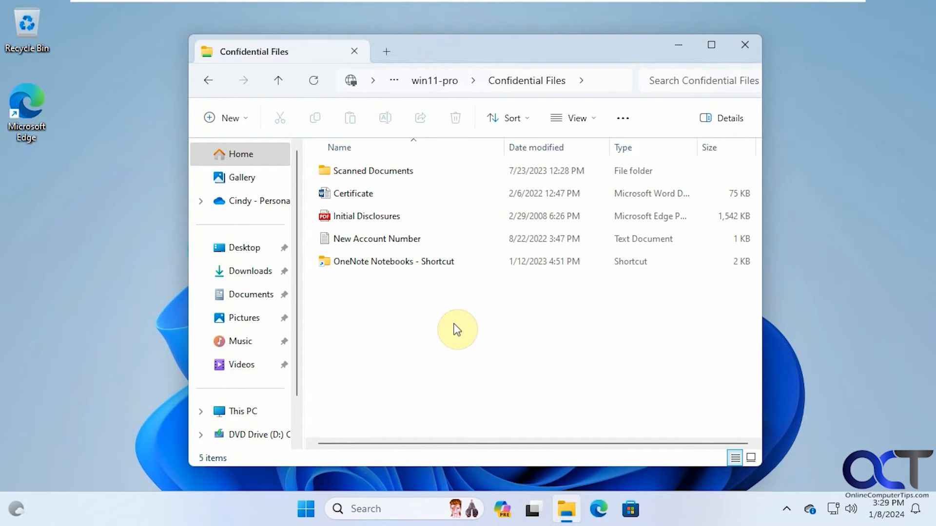
{"action": "mouse_move", "coordinate": [439, 338]}
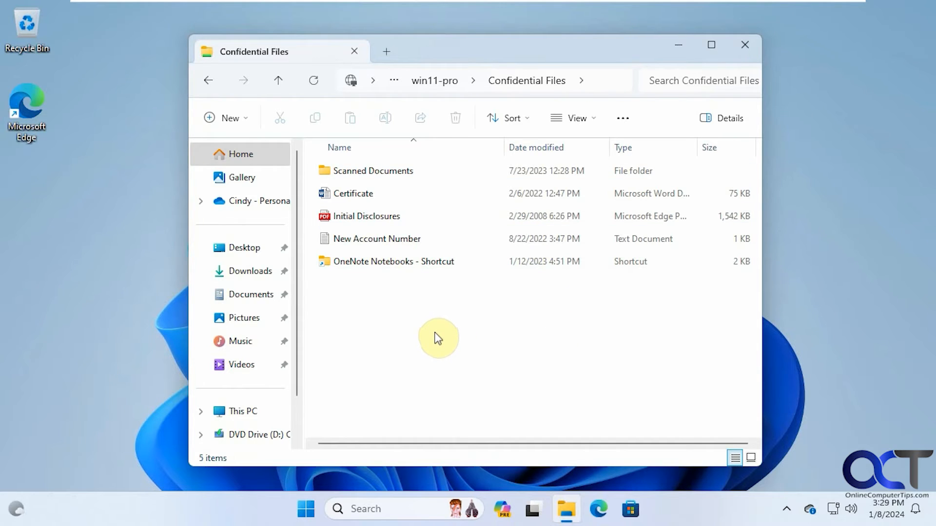
{"action": "mouse_move", "coordinate": [422, 323]}
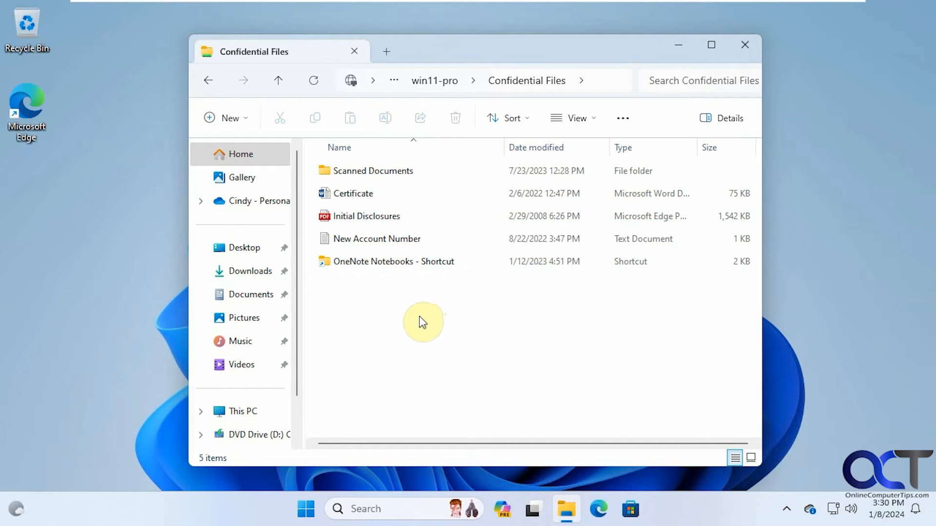
- Attempt to create a new item in Confidential Files and dismiss the Access Denied warning
{"action": "right_click", "coordinate": [422, 322]}
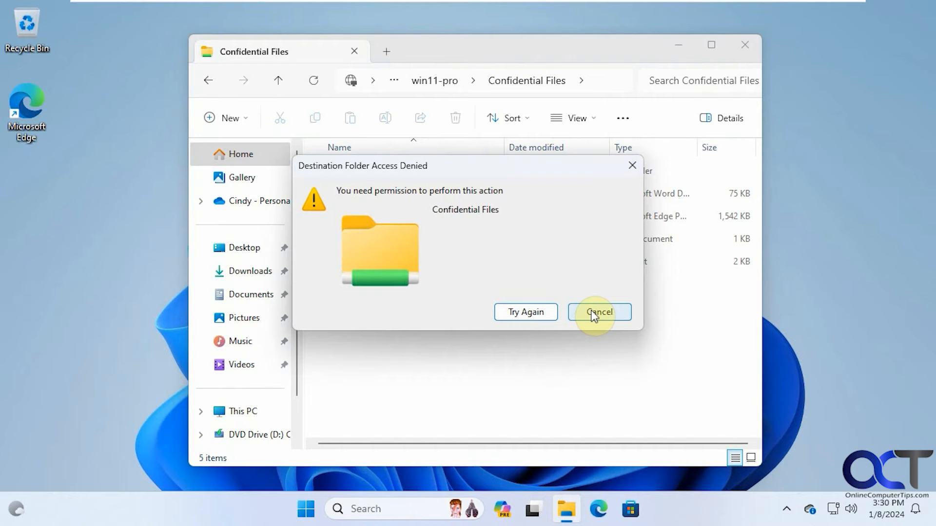
{"action": "left_click", "coordinate": [598, 312]}
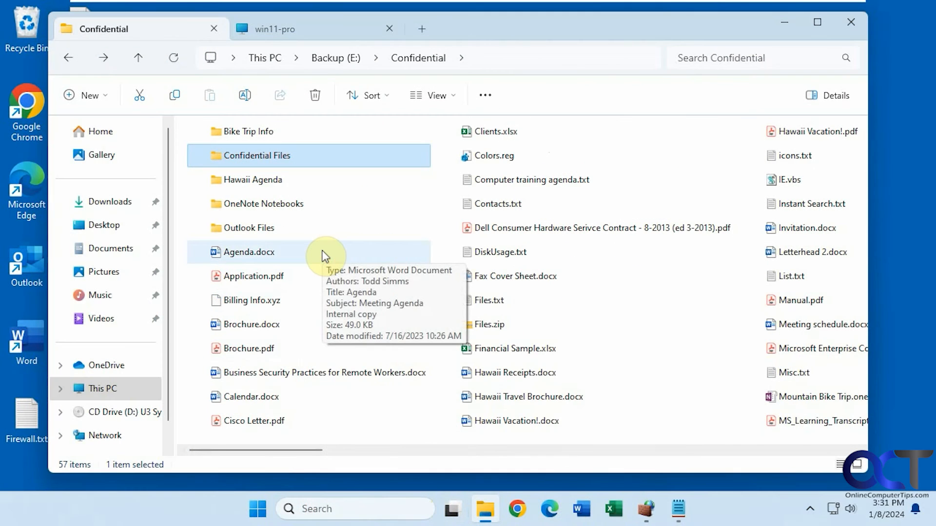
{"action": "mouse_move", "coordinate": [265, 179]}
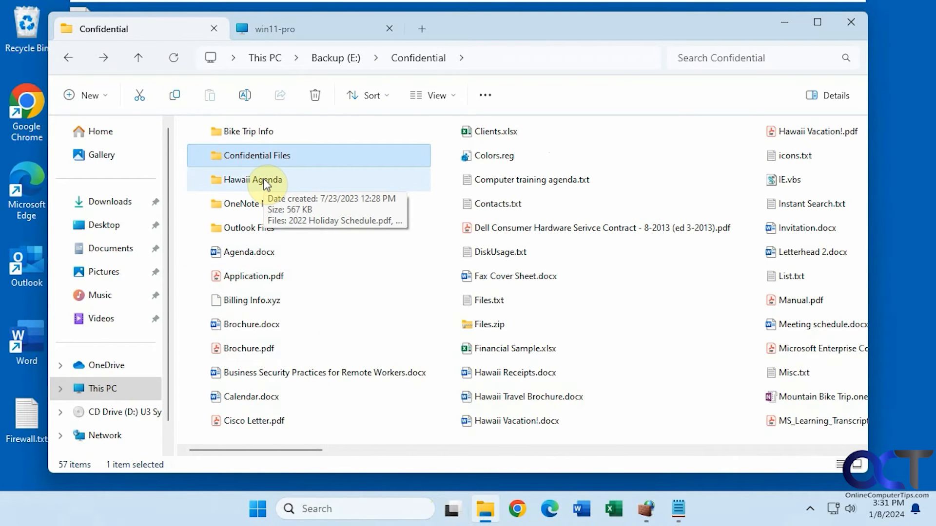
- Review Hawaii Agenda's Security permissions in its Properties and cancel without changes
{"action": "right_click", "coordinate": [257, 179]}
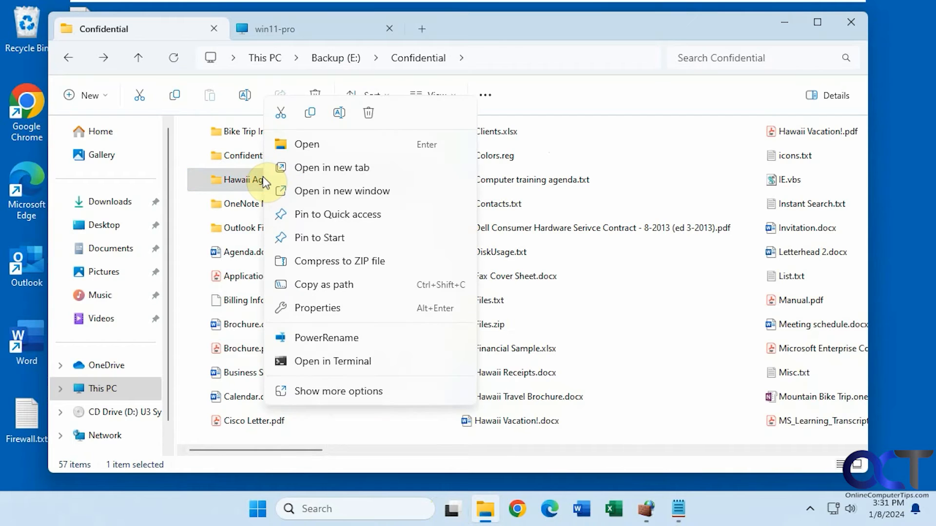
{"action": "left_click", "coordinate": [318, 307]}
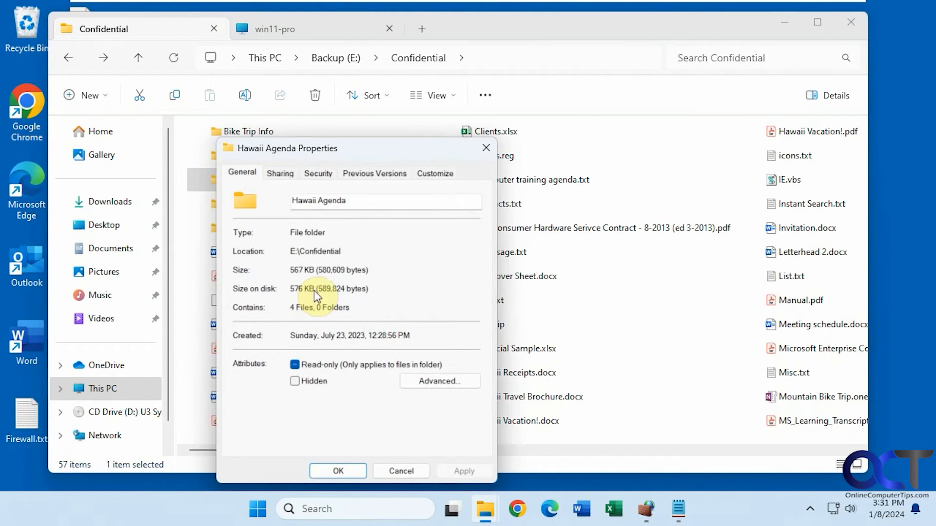
{"action": "mouse_move", "coordinate": [315, 177]}
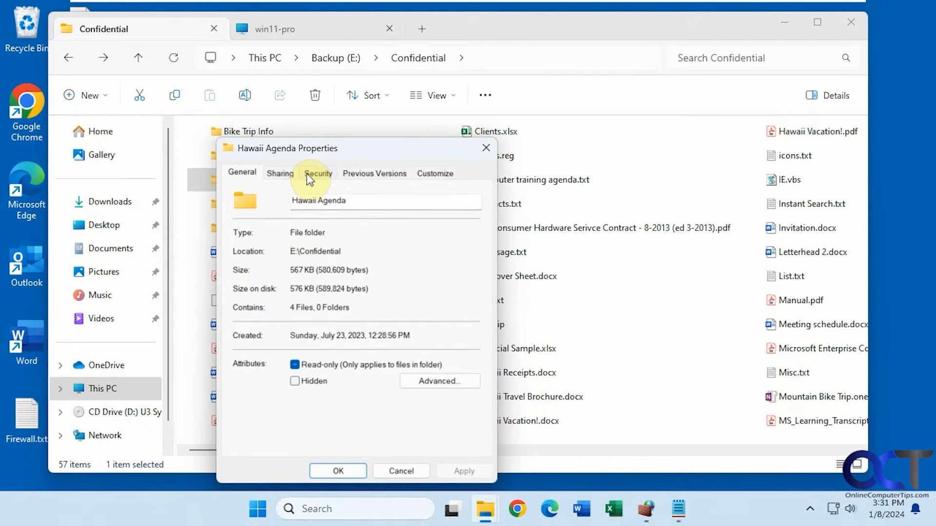
{"action": "left_click", "coordinate": [318, 174]}
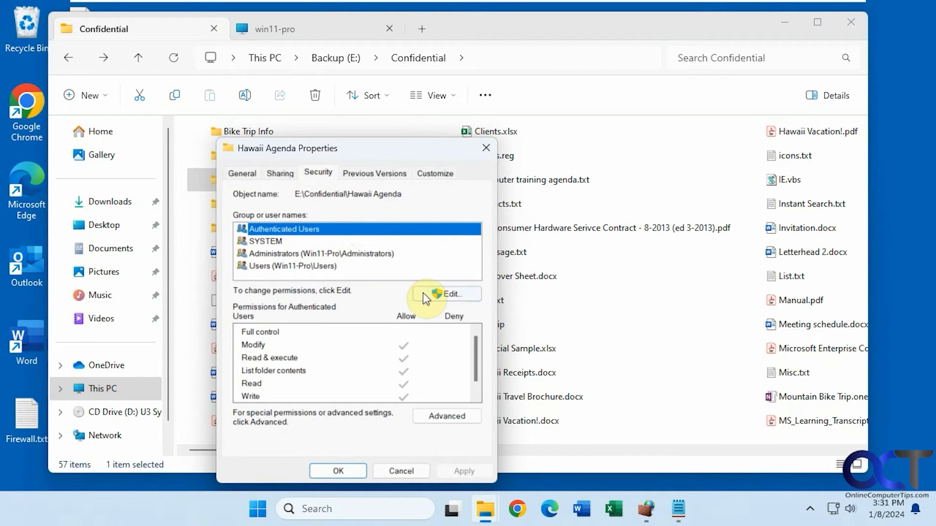
{"action": "left_click", "coordinate": [447, 293]}
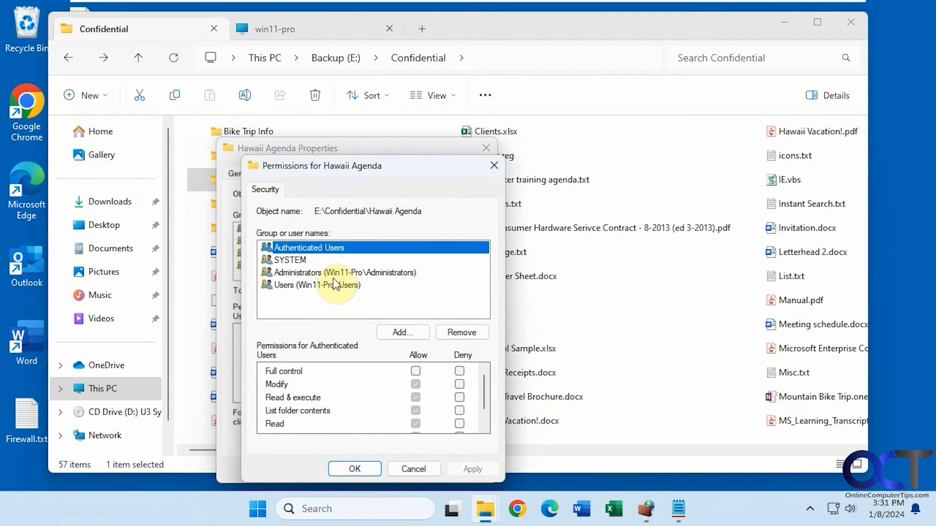
{"action": "mouse_move", "coordinate": [382, 306]}
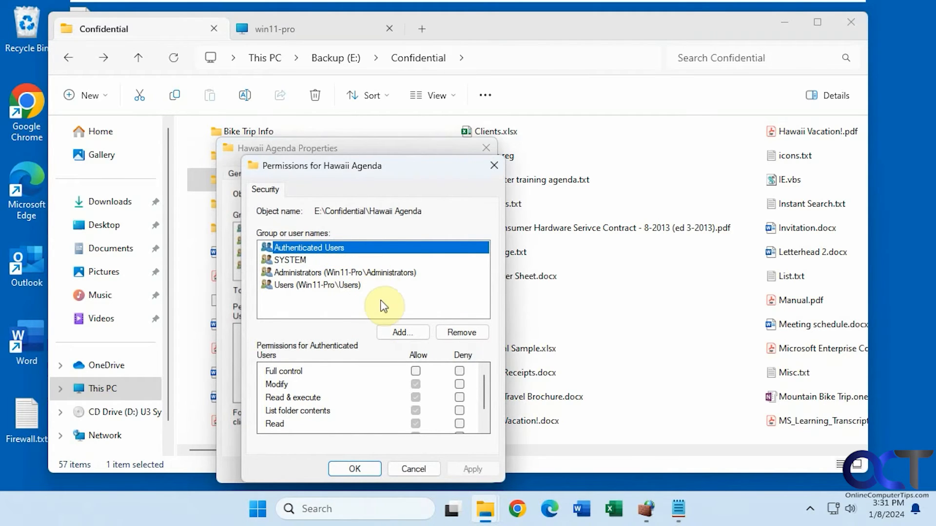
{"action": "mouse_move", "coordinate": [413, 469]}
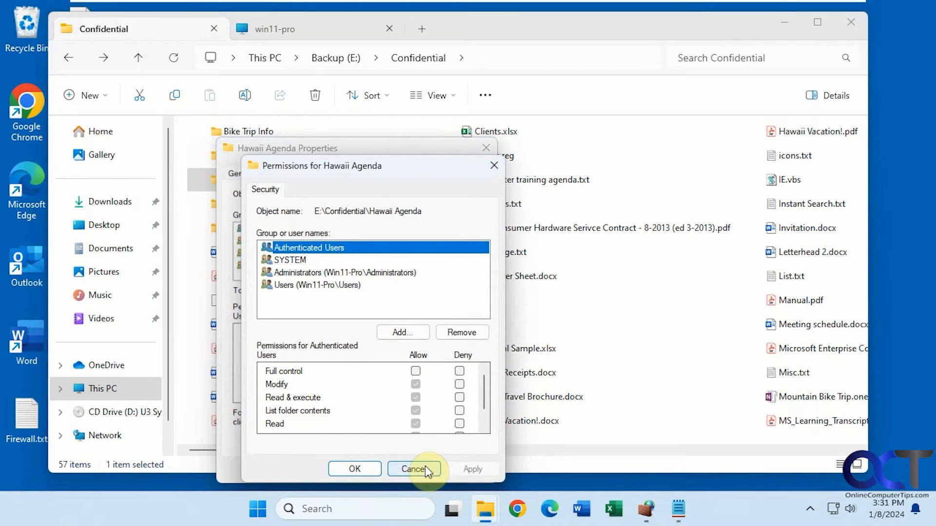
{"action": "left_click", "coordinate": [414, 469]}
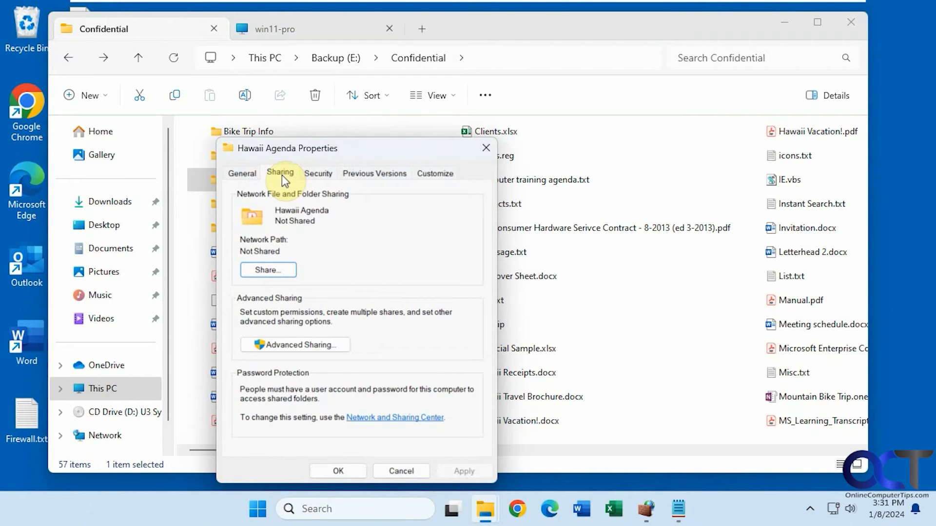
- Enable Advanced Sharing for Hawaii Agenda with the share name 'Hawaii Share'
{"action": "left_click", "coordinate": [295, 344]}
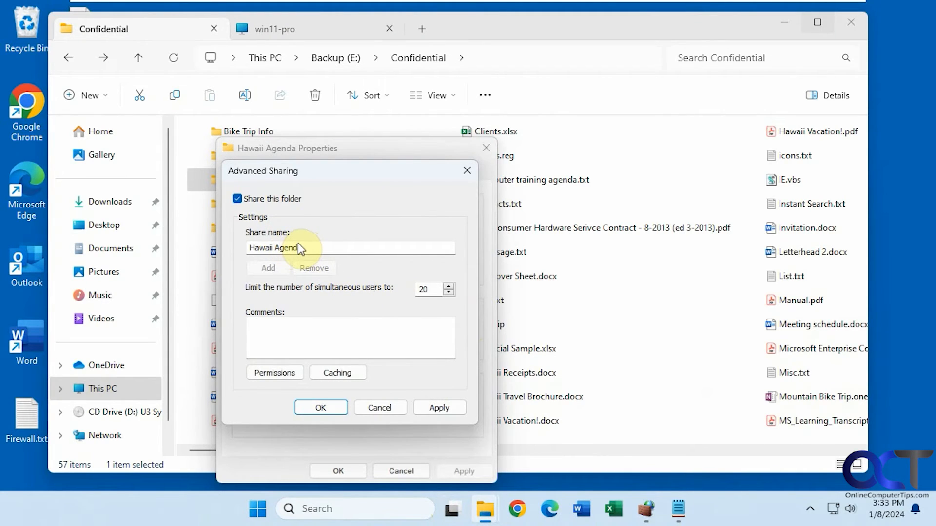
{"action": "left_click", "coordinate": [289, 247]}
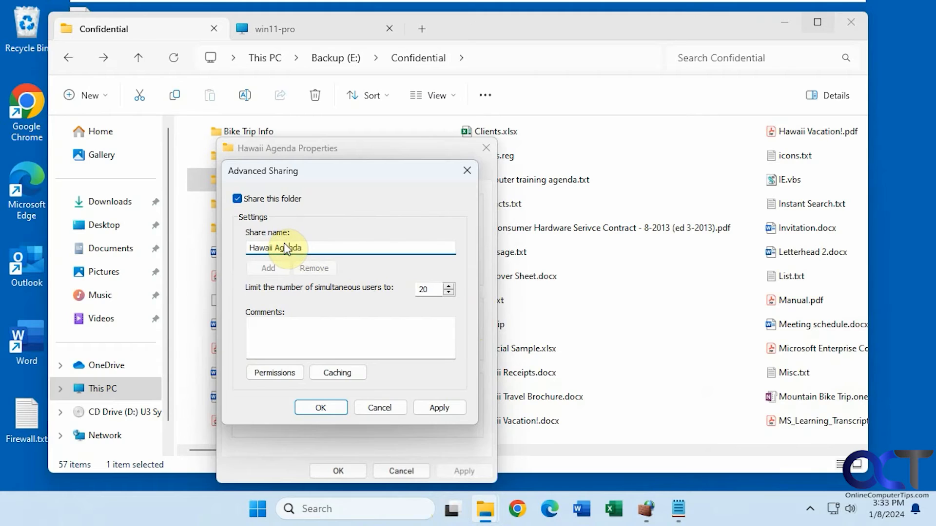
{"action": "type", "text": "Hawaii Share"}
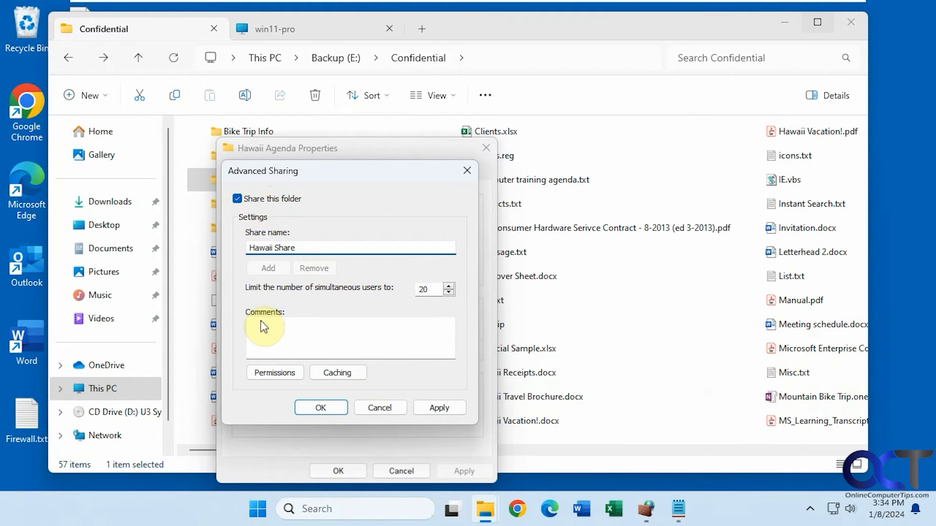
- Grant Everyone Full Control on the share and confirm sharing as Hawaii Share
{"action": "left_click", "coordinate": [275, 372]}
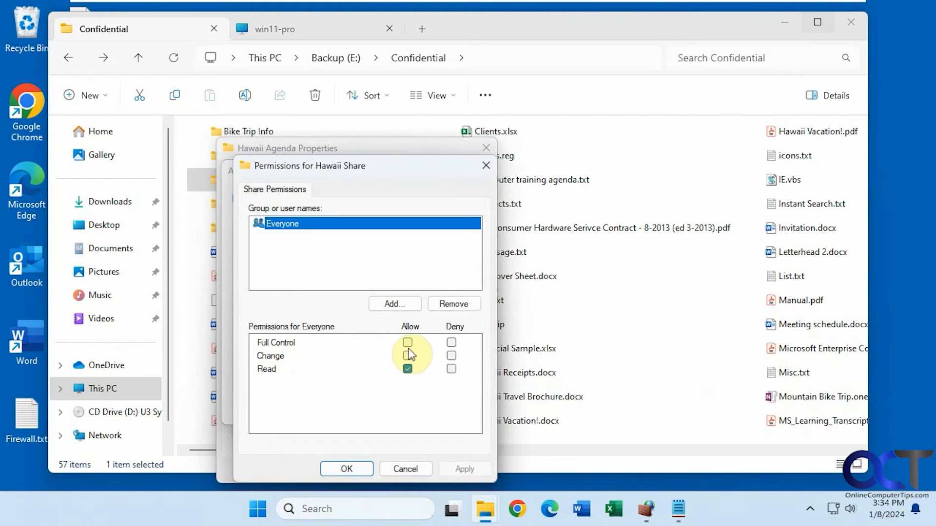
{"action": "left_click", "coordinate": [408, 342]}
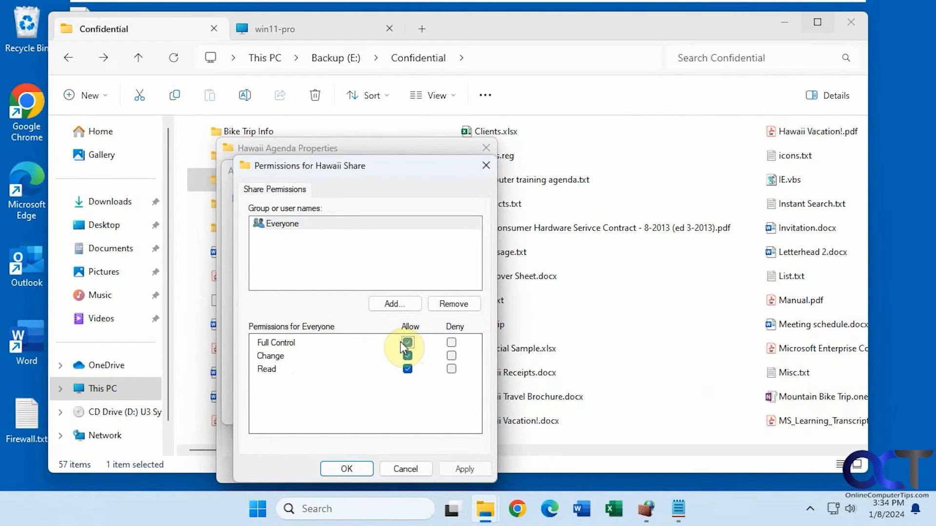
{"action": "left_click", "coordinate": [346, 468]}
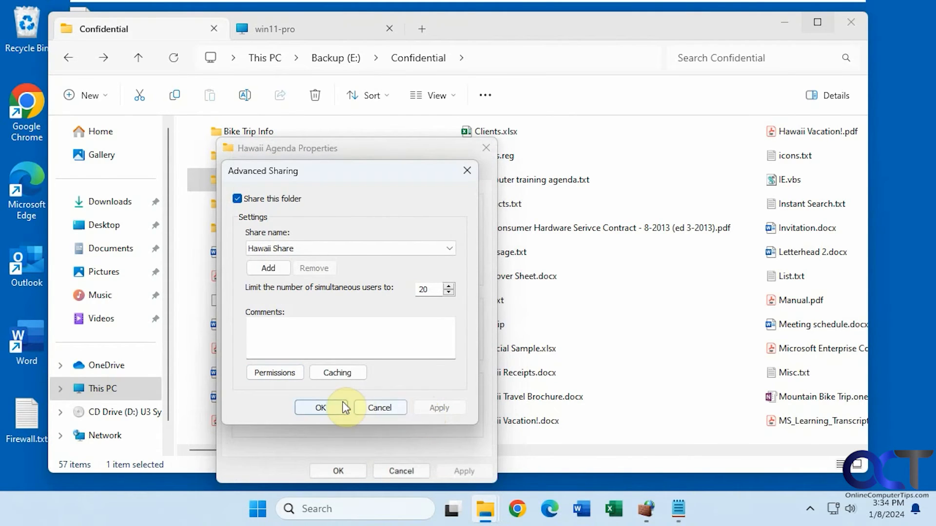
{"action": "left_click", "coordinate": [320, 407]}
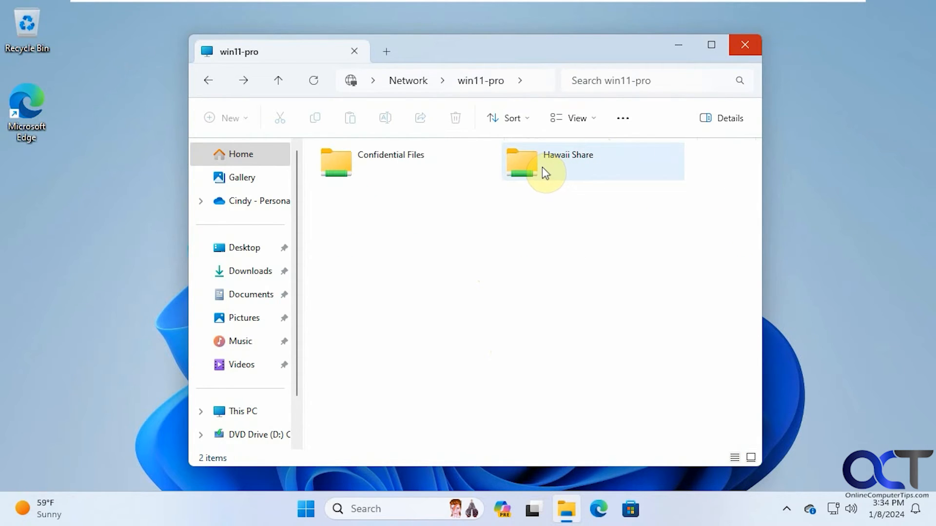
- From the second PC, create a test text document in Hawaii Share and delete it
{"action": "left_click", "coordinate": [567, 161]}
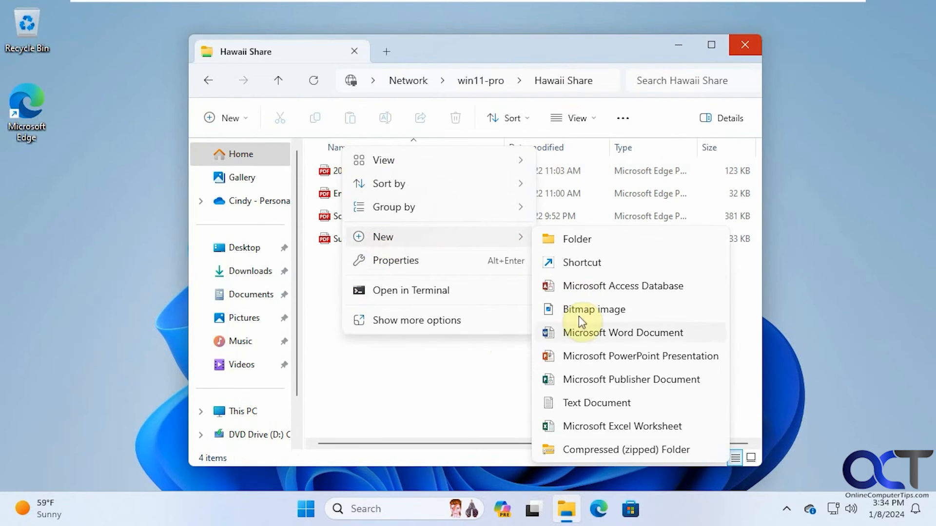
{"action": "left_click", "coordinate": [596, 402]}
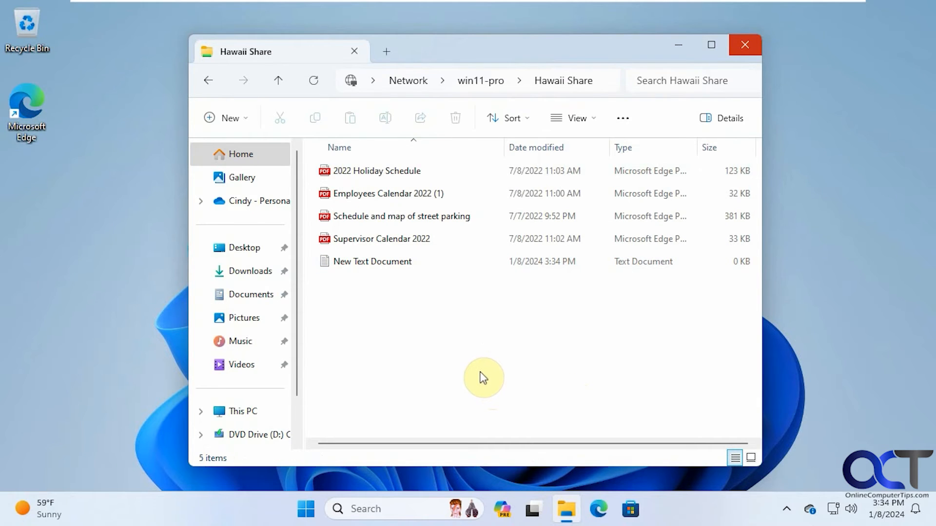
{"action": "mouse_move", "coordinate": [406, 302]}
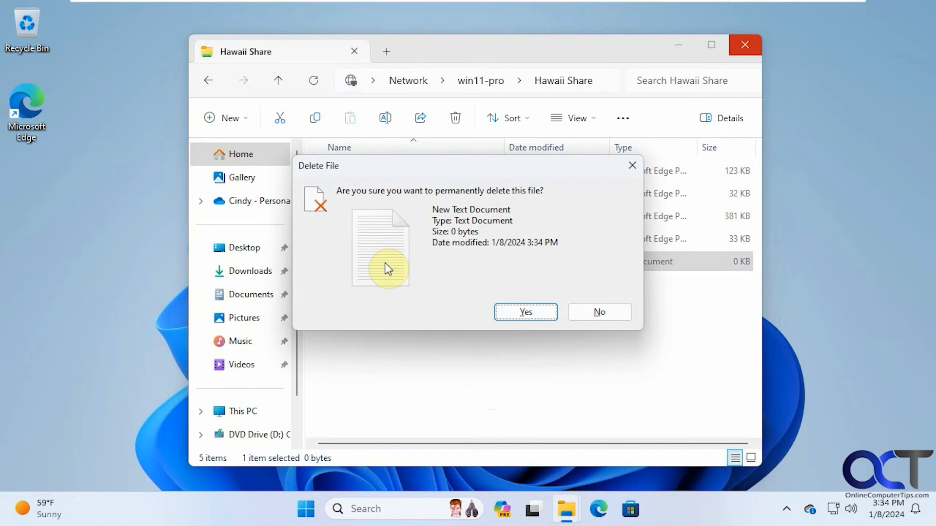
{"action": "left_click", "coordinate": [524, 311]}
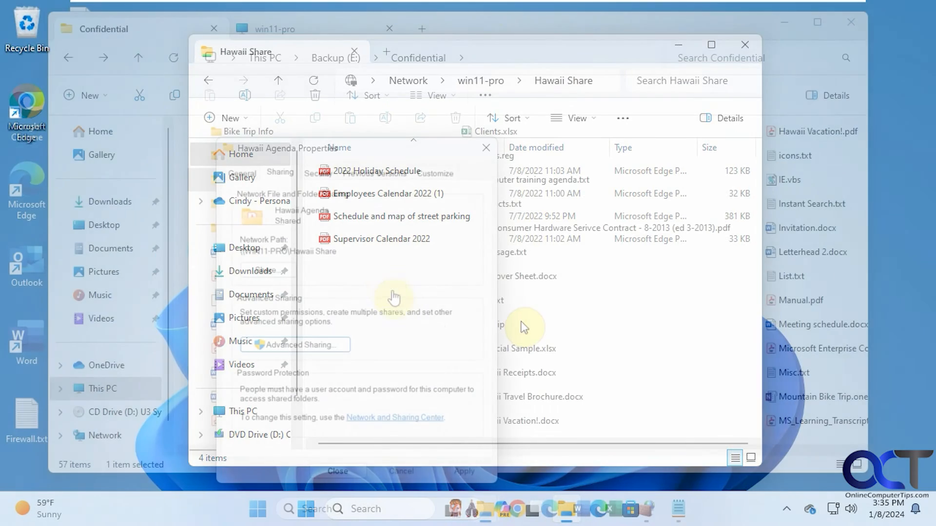
- Deny Write for Authenticated Users on Hawaii Agenda's Security permissions and accept the warning
{"action": "left_click", "coordinate": [318, 174]}
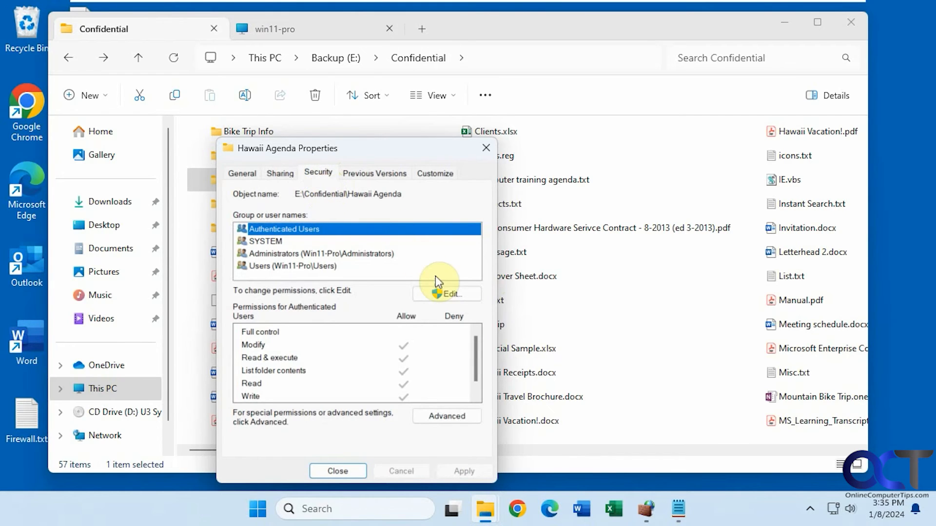
{"action": "left_click", "coordinate": [446, 294]}
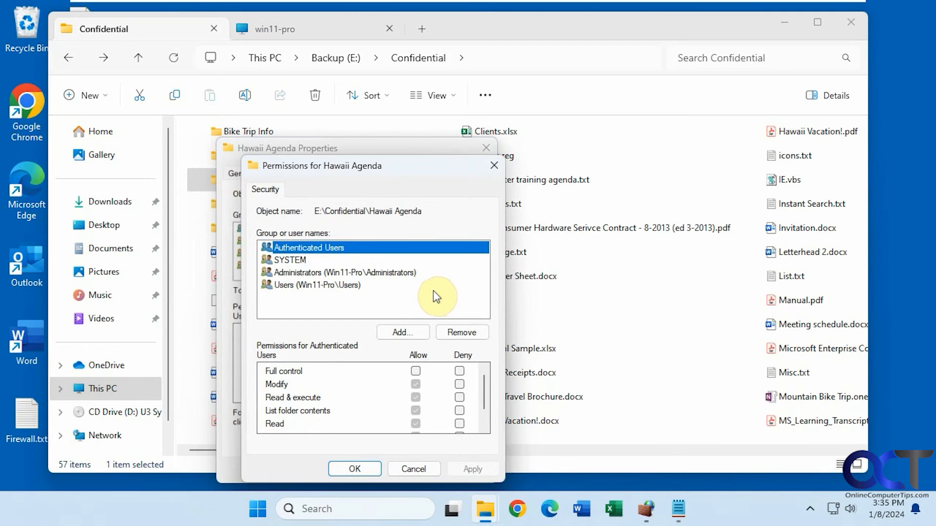
{"action": "mouse_move", "coordinate": [376, 296]}
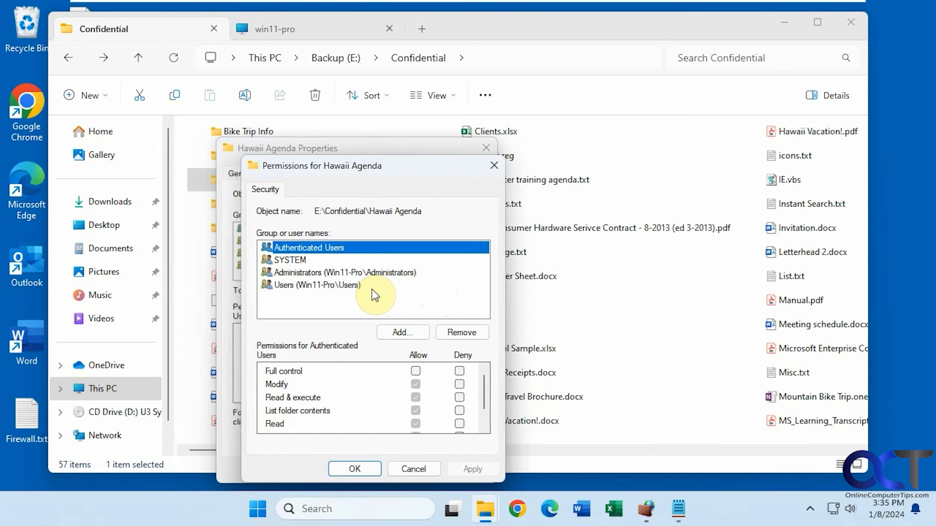
{"action": "scroll", "scroll_direction": "down", "scroll_amount": 3}
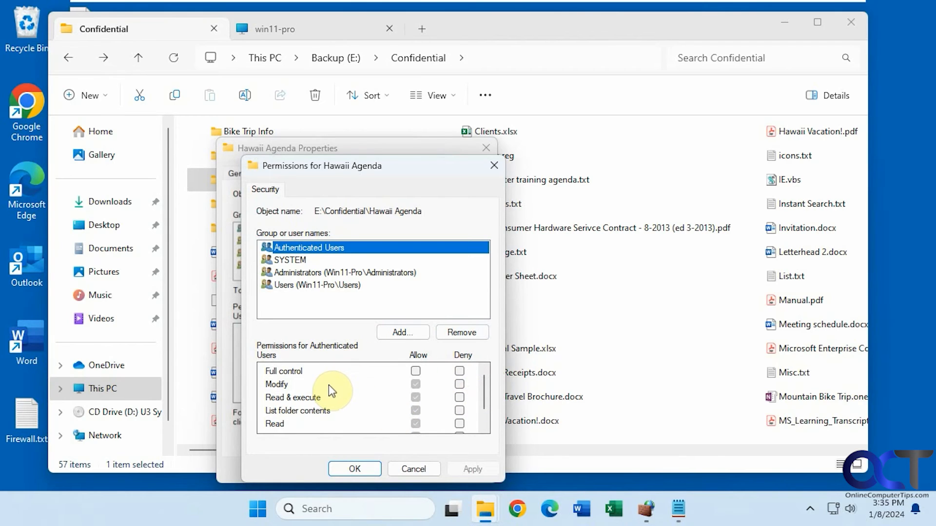
{"action": "mouse_move", "coordinate": [381, 410]}
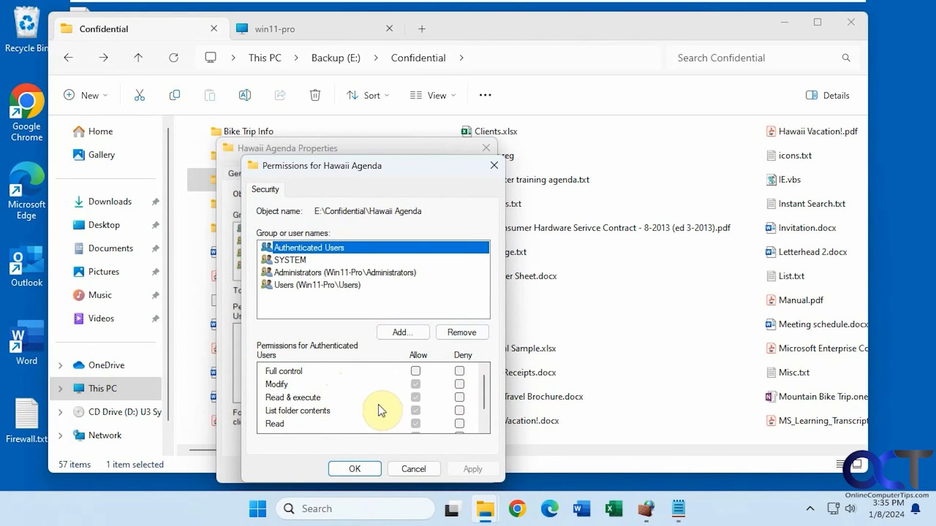
{"action": "mouse_move", "coordinate": [358, 393]}
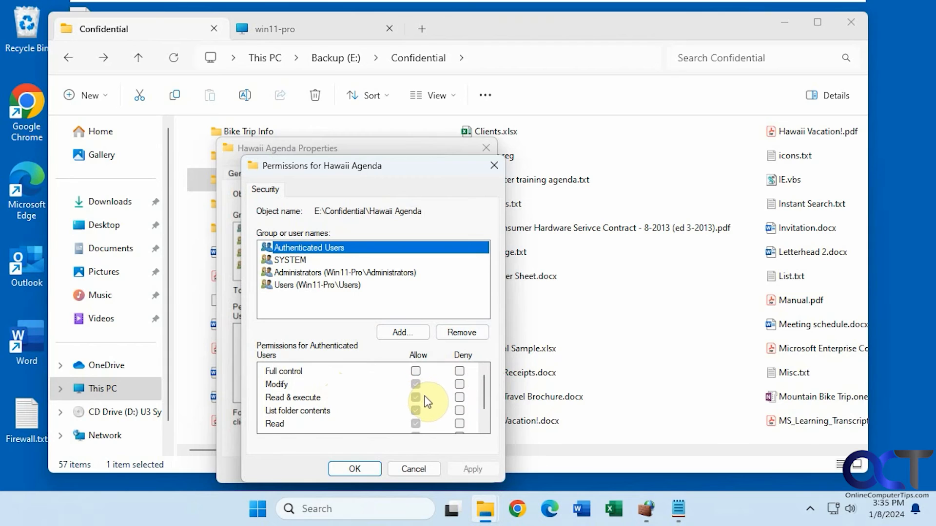
{"action": "scroll", "scroll_direction": "down", "scroll_amount": 3}
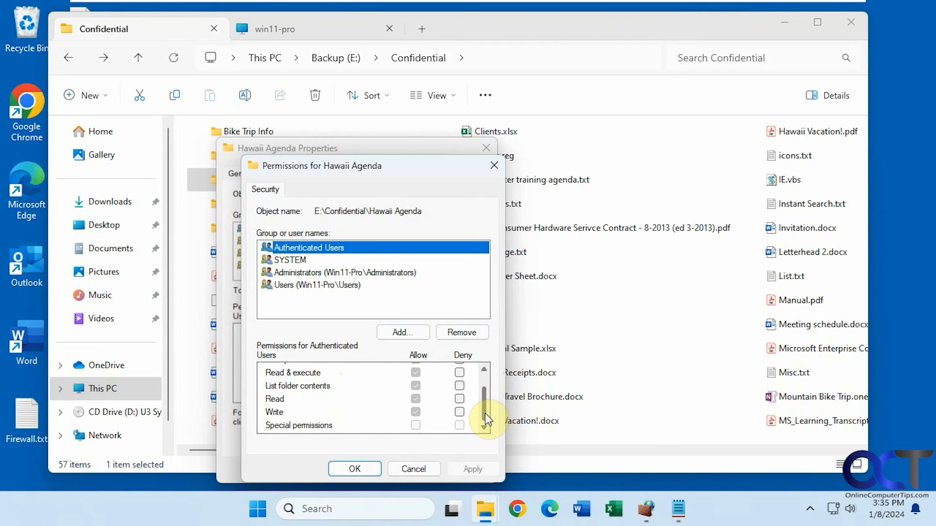
{"action": "left_click", "coordinate": [459, 411]}
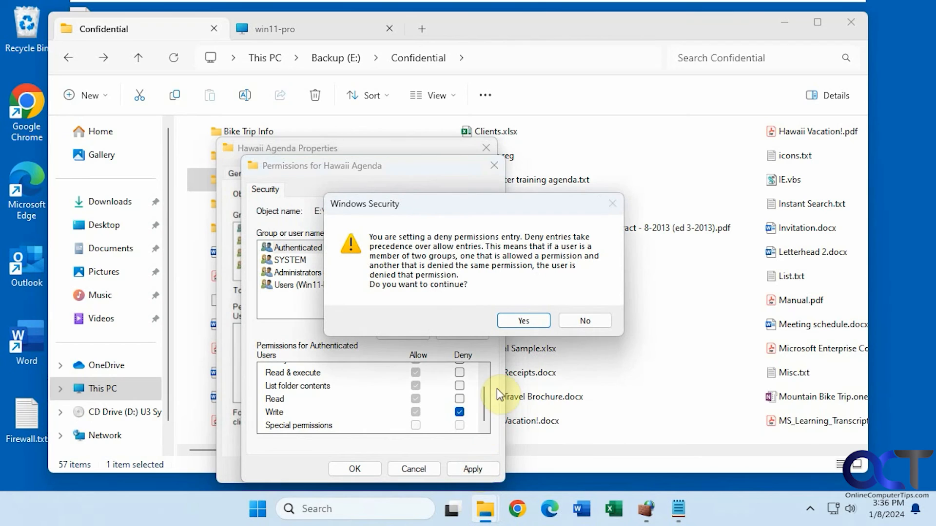
{"action": "mouse_move", "coordinate": [481, 246]}
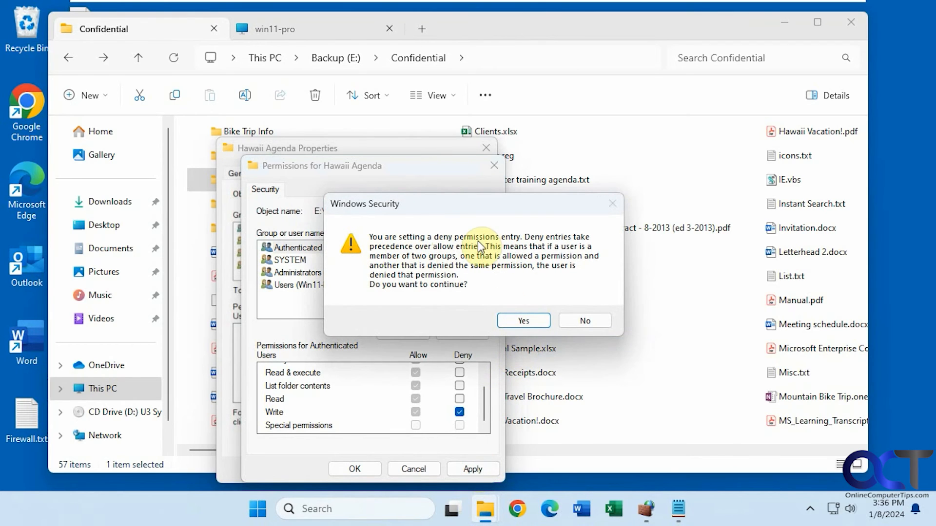
{"action": "mouse_move", "coordinate": [405, 257]}
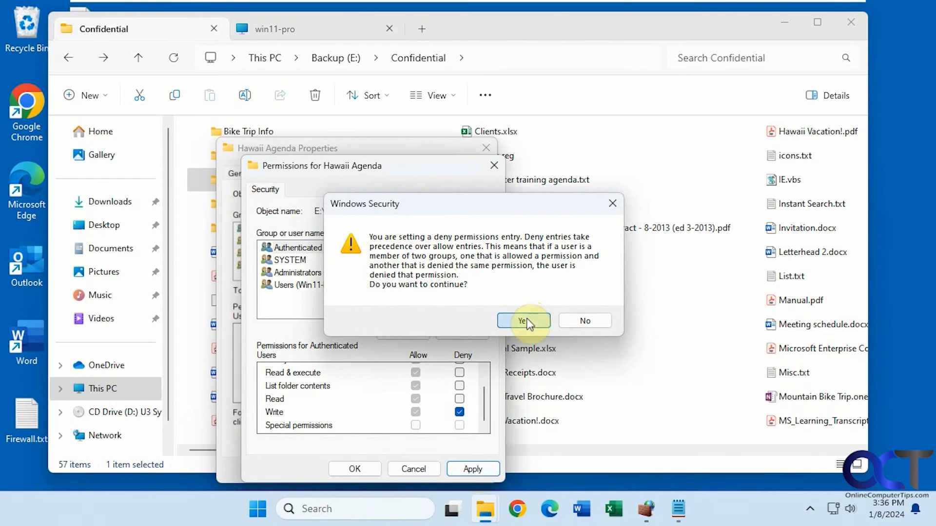
{"action": "left_click", "coordinate": [523, 321]}
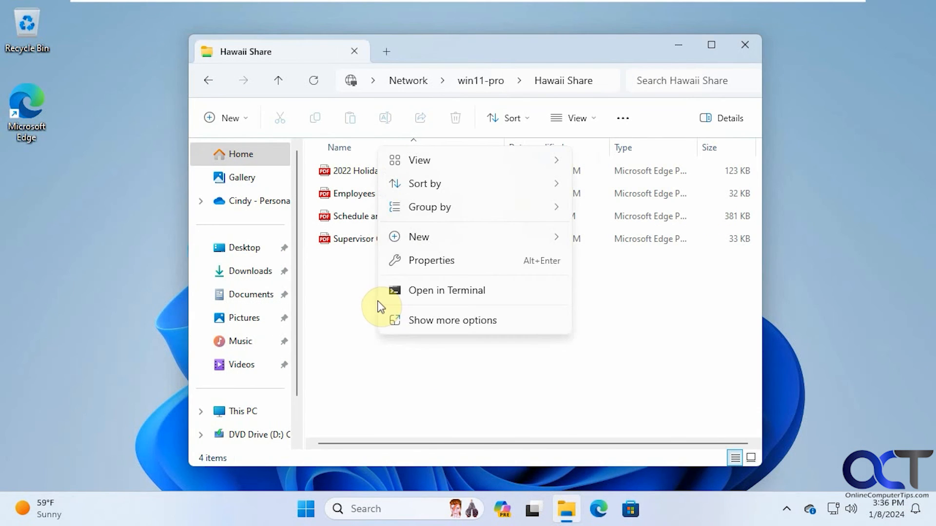
- Attempt creating a new file in Hawaii Share from the second PC; Access Denied is dismissed
{"action": "left_click", "coordinate": [418, 236]}
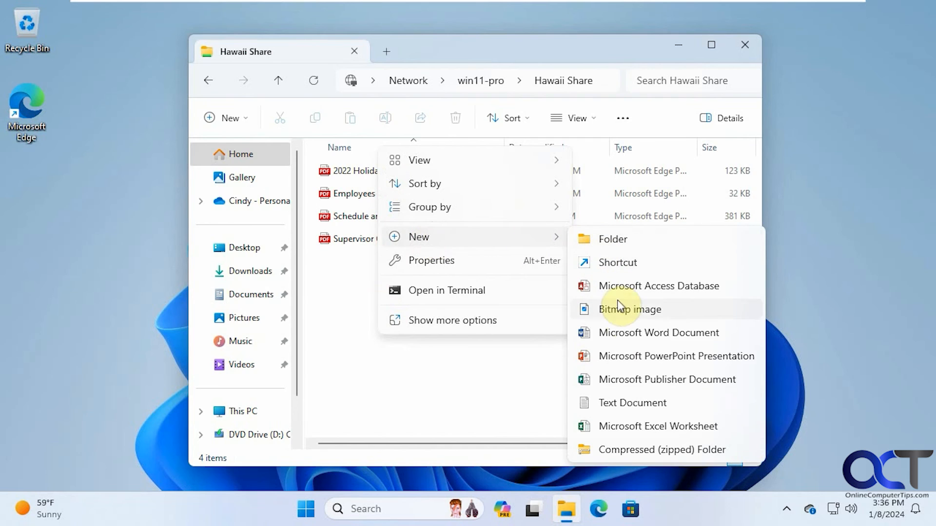
{"action": "left_click", "coordinate": [629, 309]}
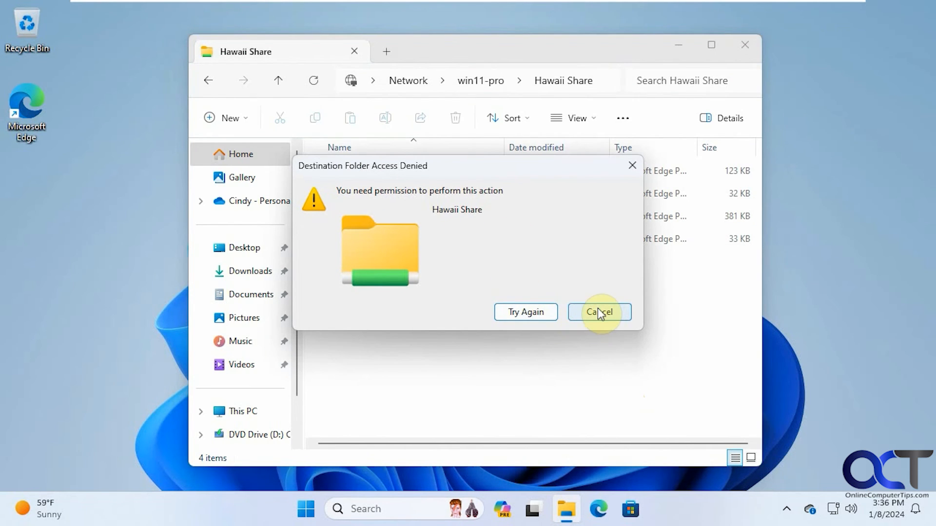
{"action": "left_click", "coordinate": [599, 312]}
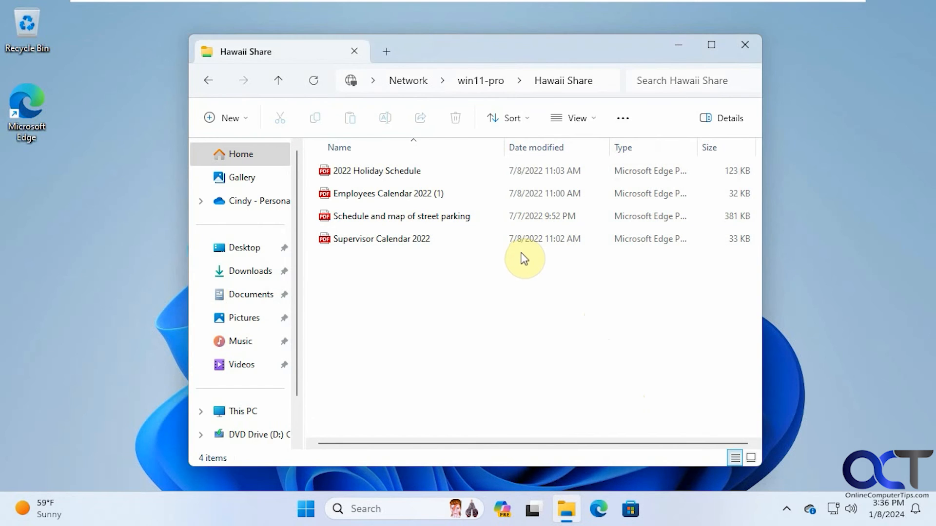
{"action": "mouse_move", "coordinate": [418, 283]}
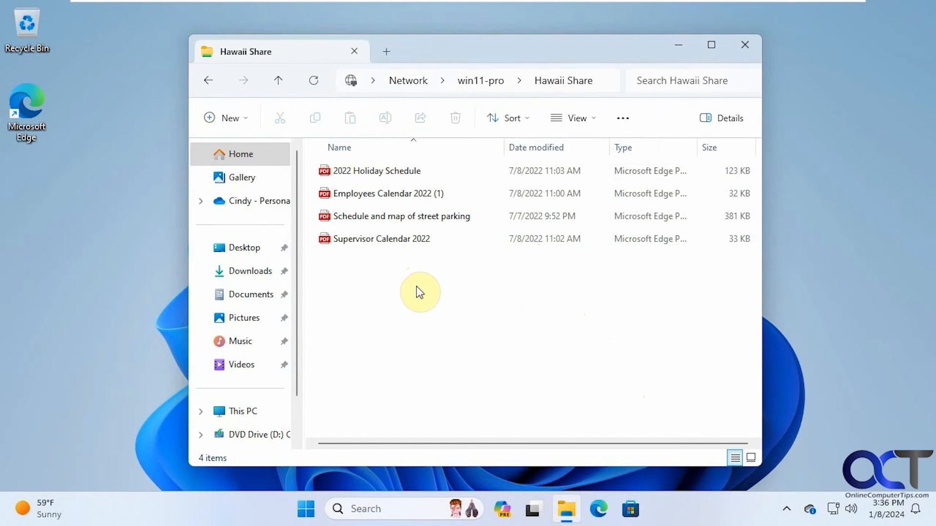
{"action": "mouse_move", "coordinate": [653, 298]}
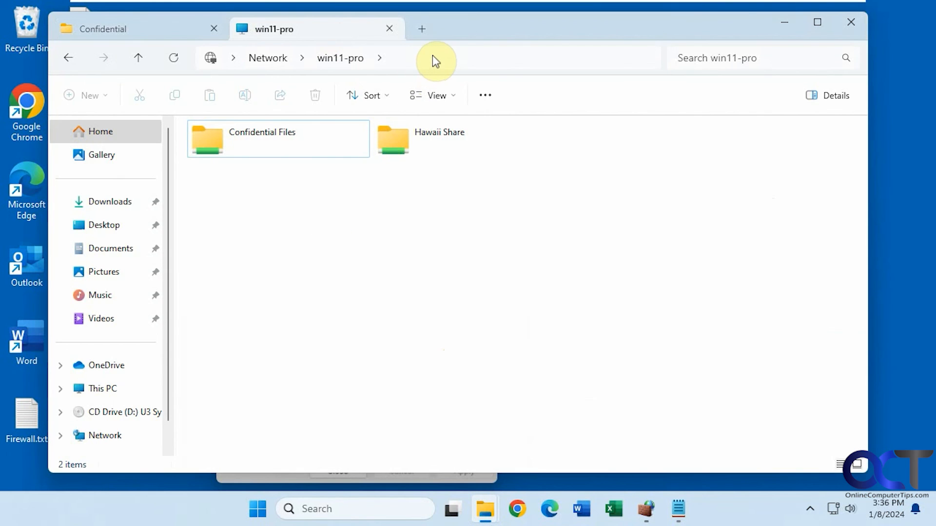
- Show the win11-pro network listing with Confidential Files and Hawaii Share on the main PC
{"action": "left_click", "coordinate": [435, 57]}
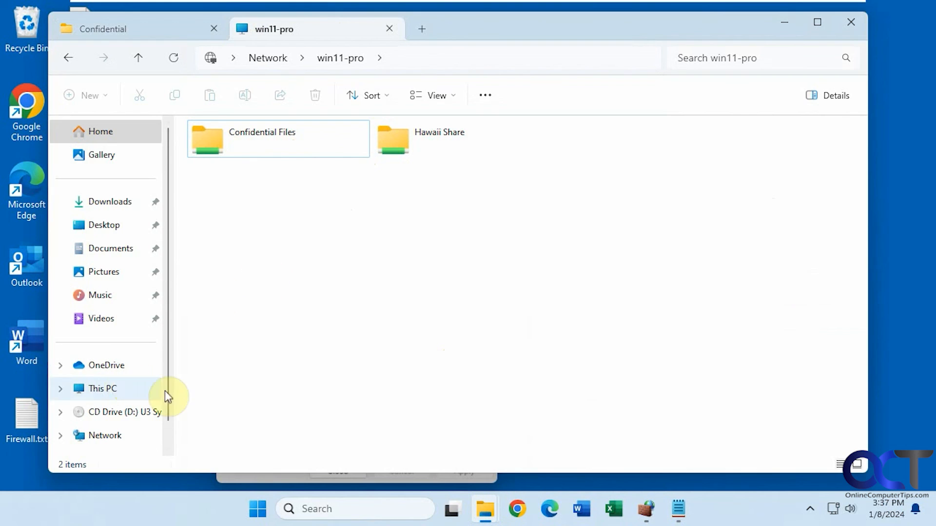
{"action": "mouse_move", "coordinate": [328, 300]}
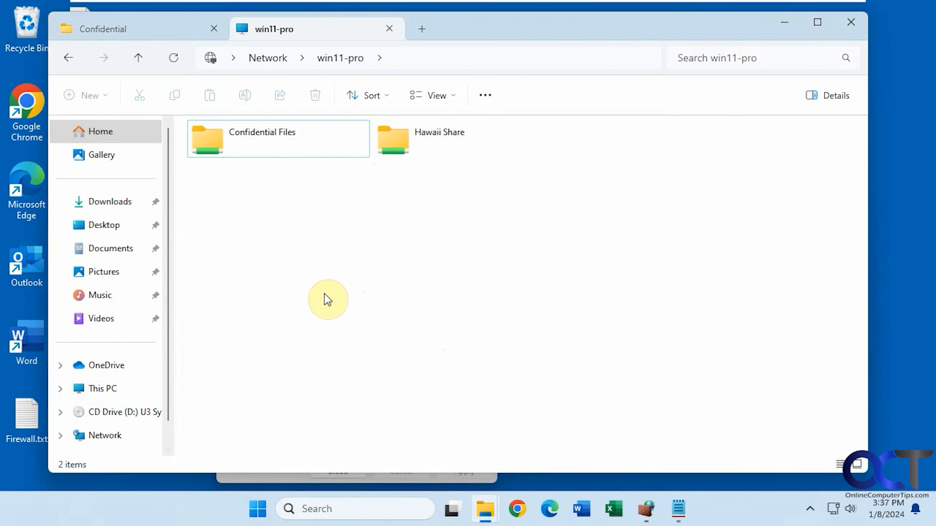
{"action": "mouse_move", "coordinate": [323, 290]}
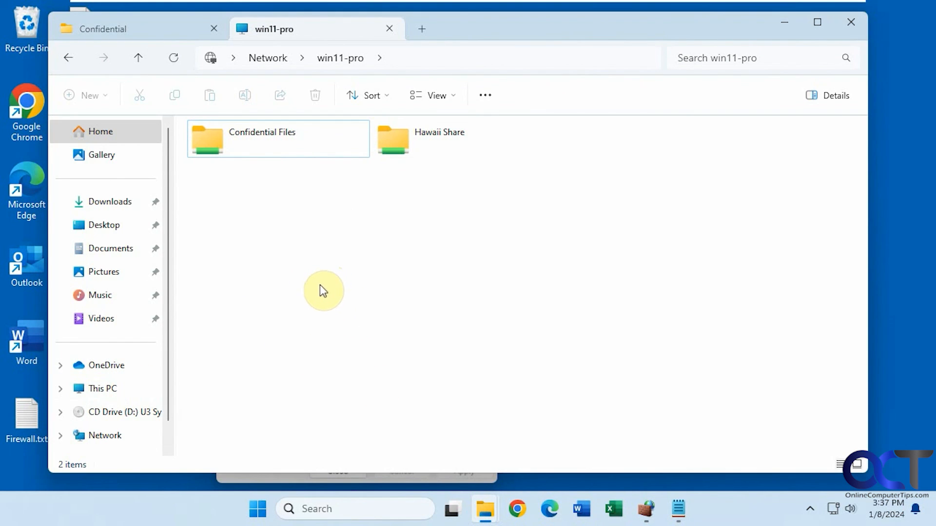
{"action": "mouse_move", "coordinate": [380, 262]}
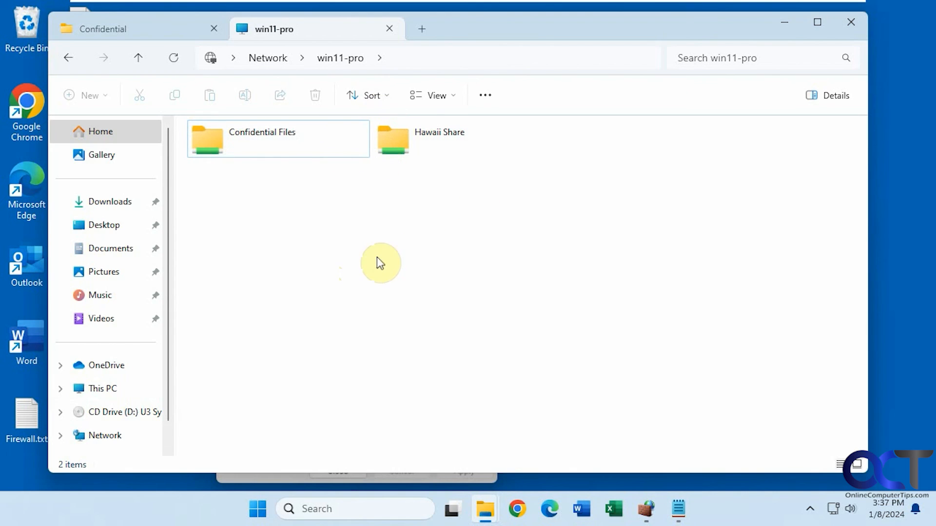
{"action": "mouse_move", "coordinate": [375, 281]}
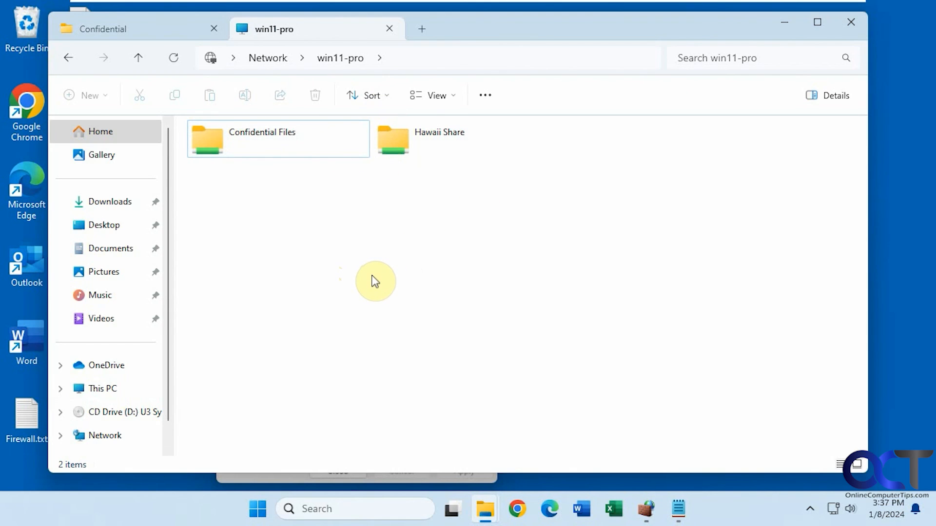